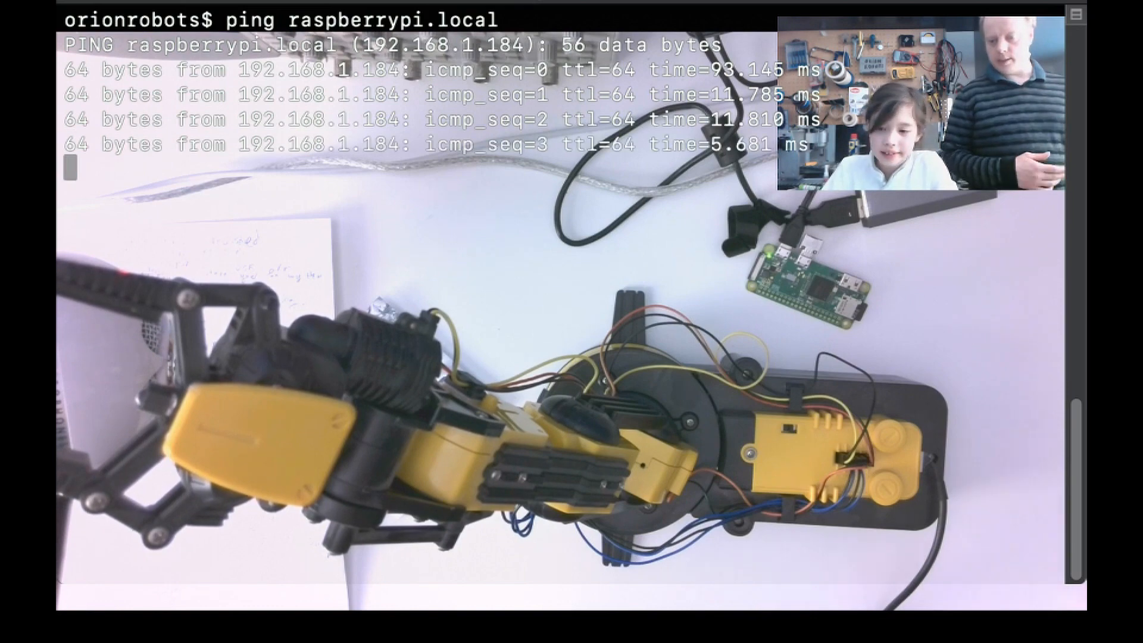
key(ctrl+c)
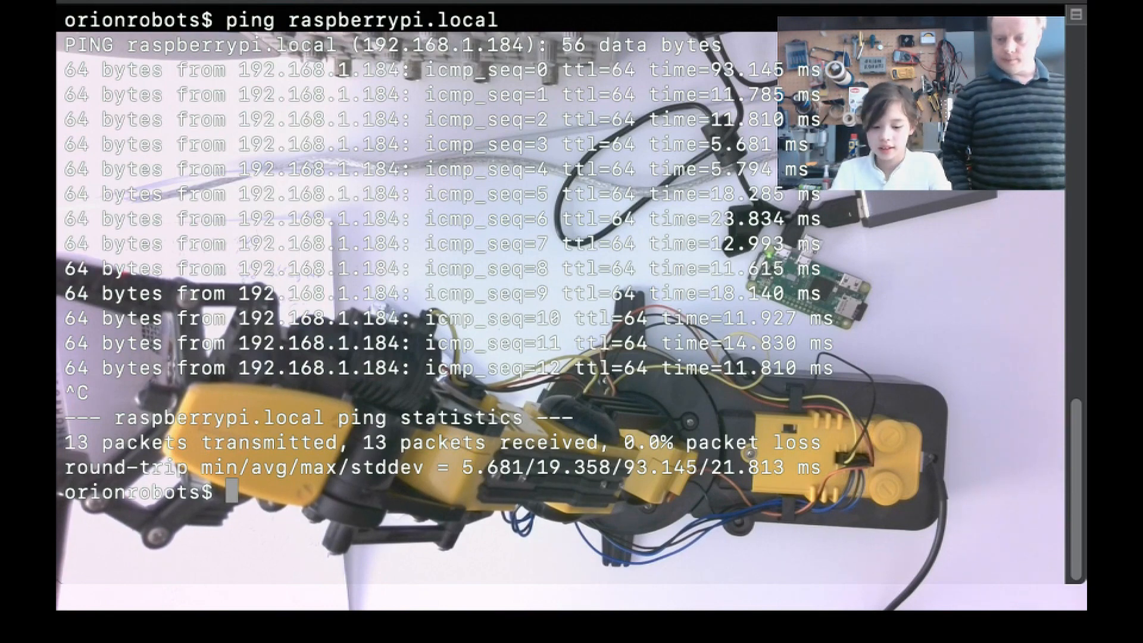
text(ssh)
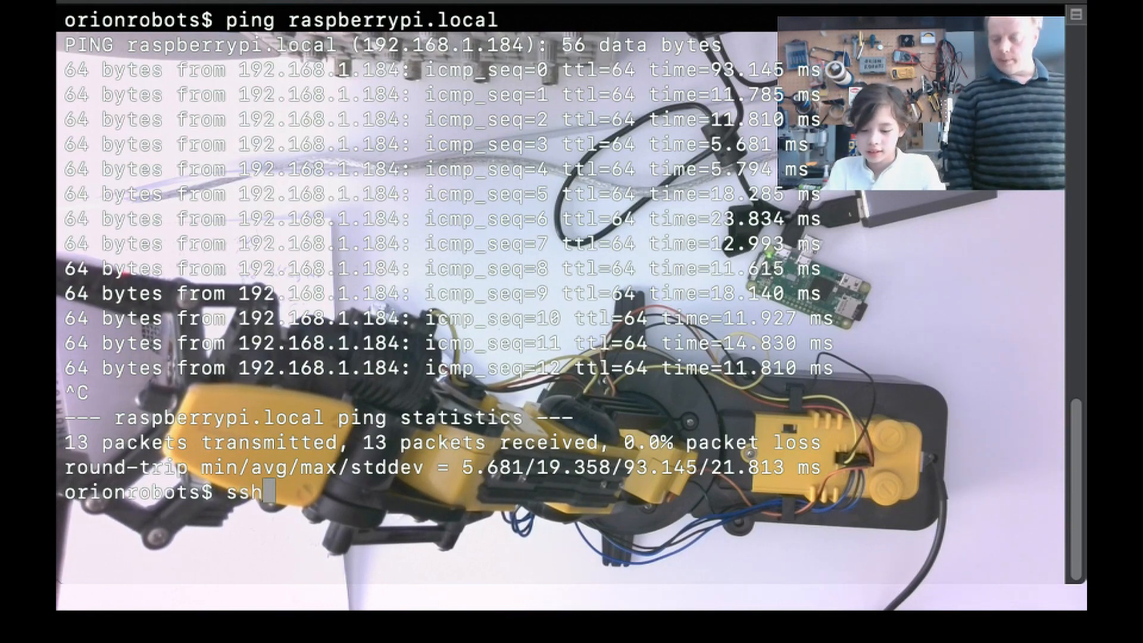
text(pi)
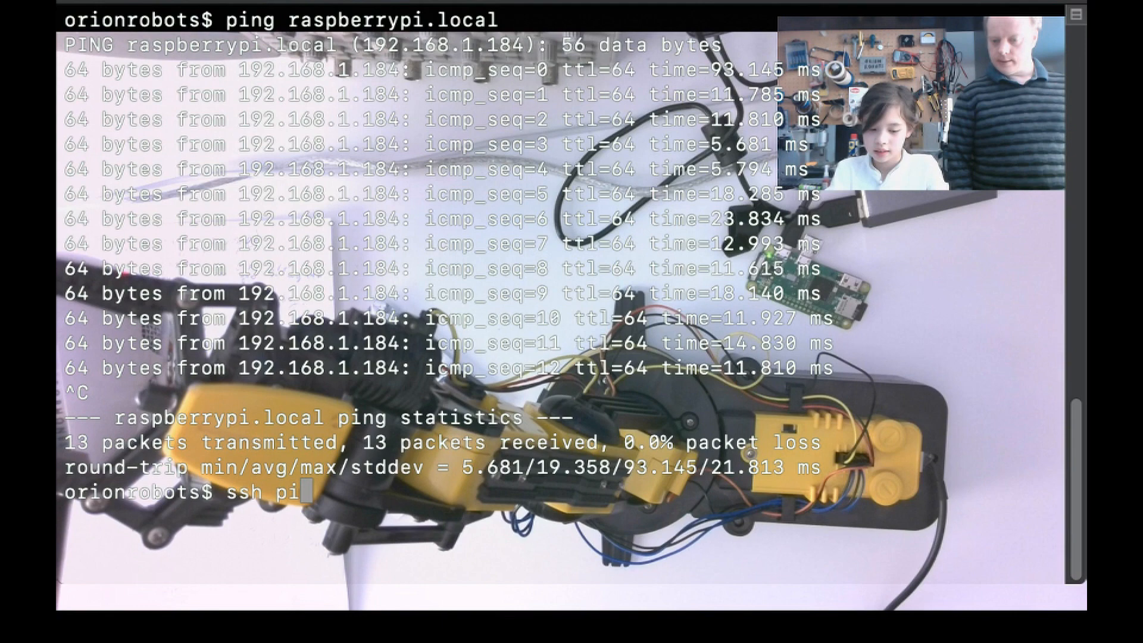
text(@)
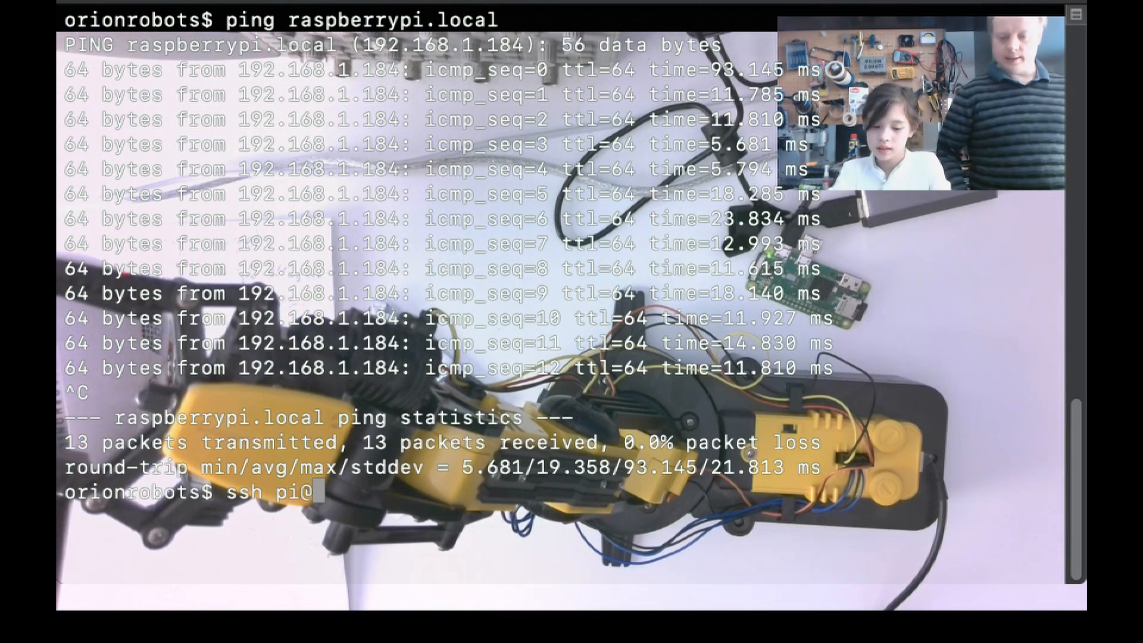
text(@raspberr)
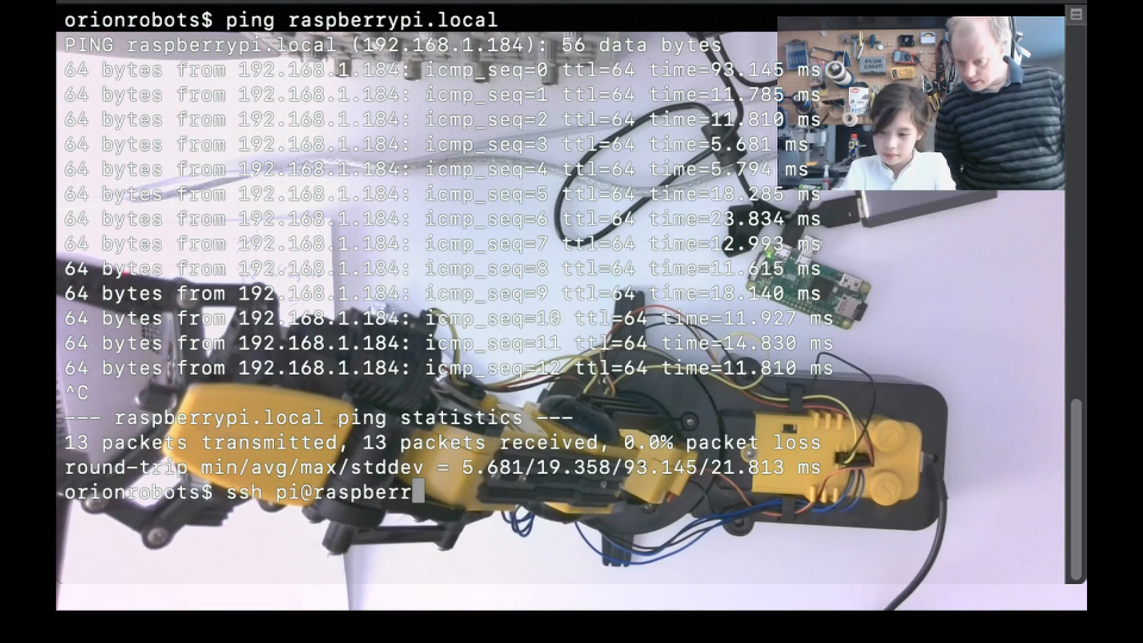
text(pi)
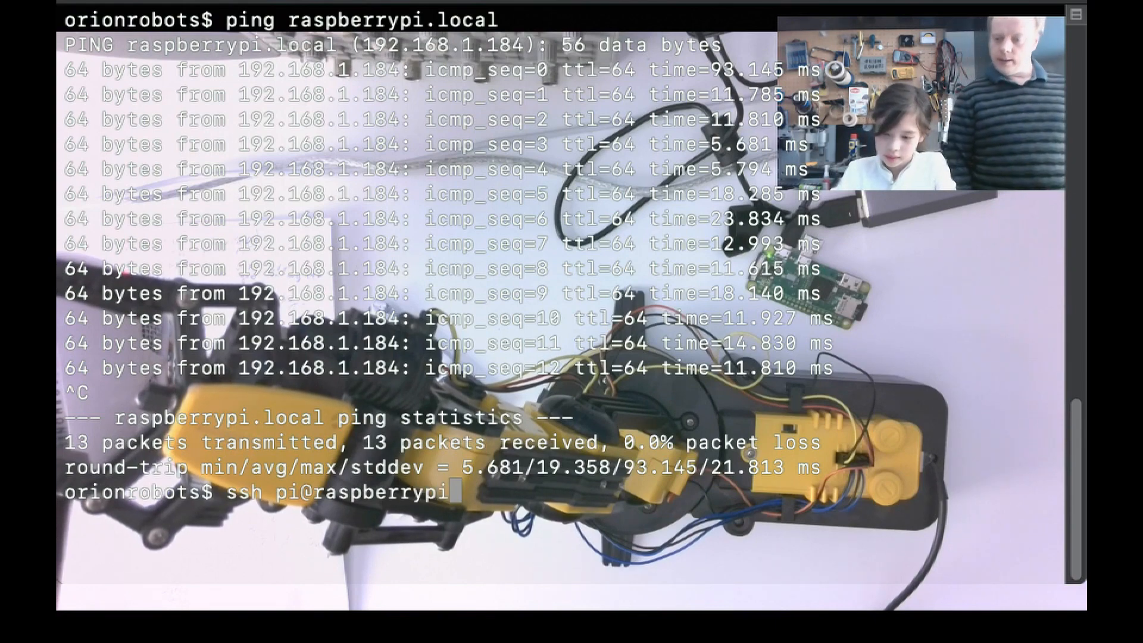
text(.)
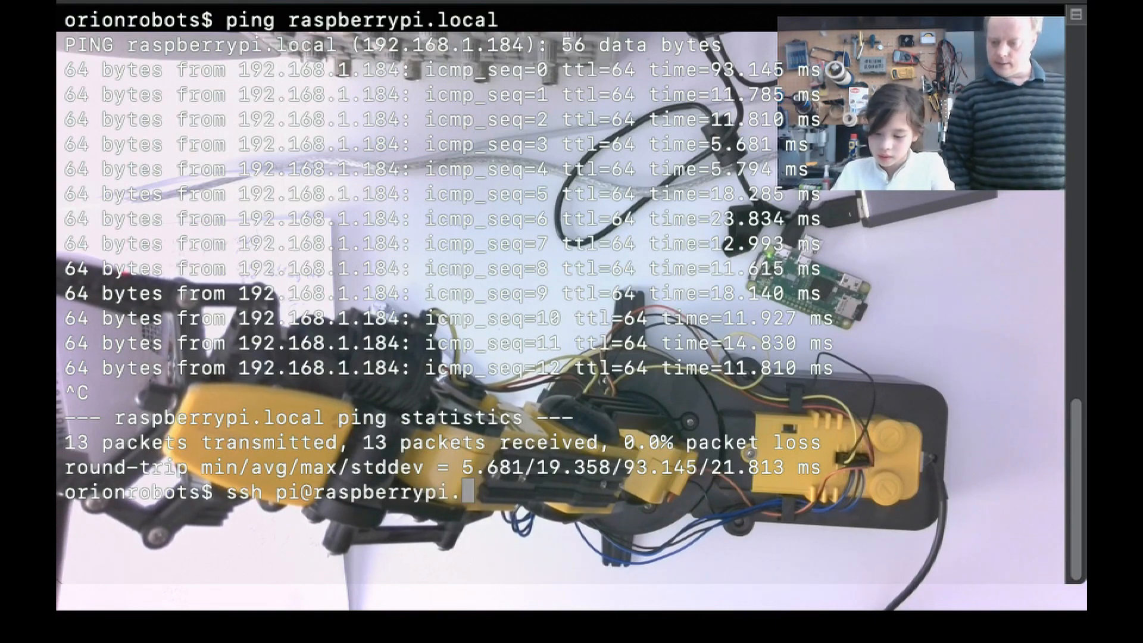
text(local)
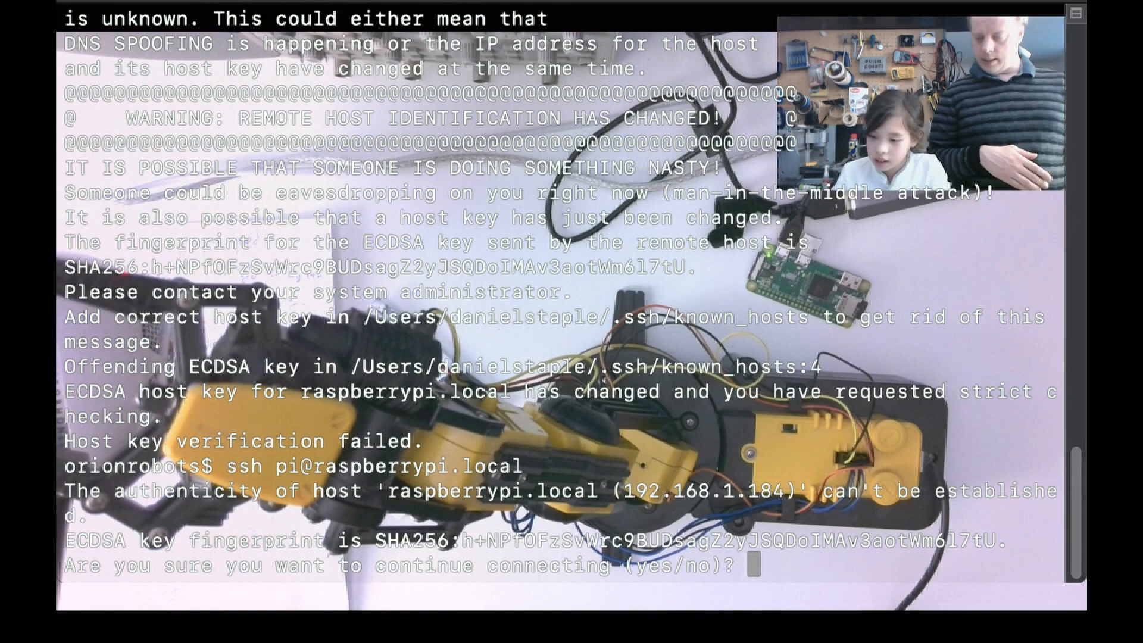
- Accept the host key with yes, submit the pi password, and begin the curl for setup_arm.sh
text(yes)
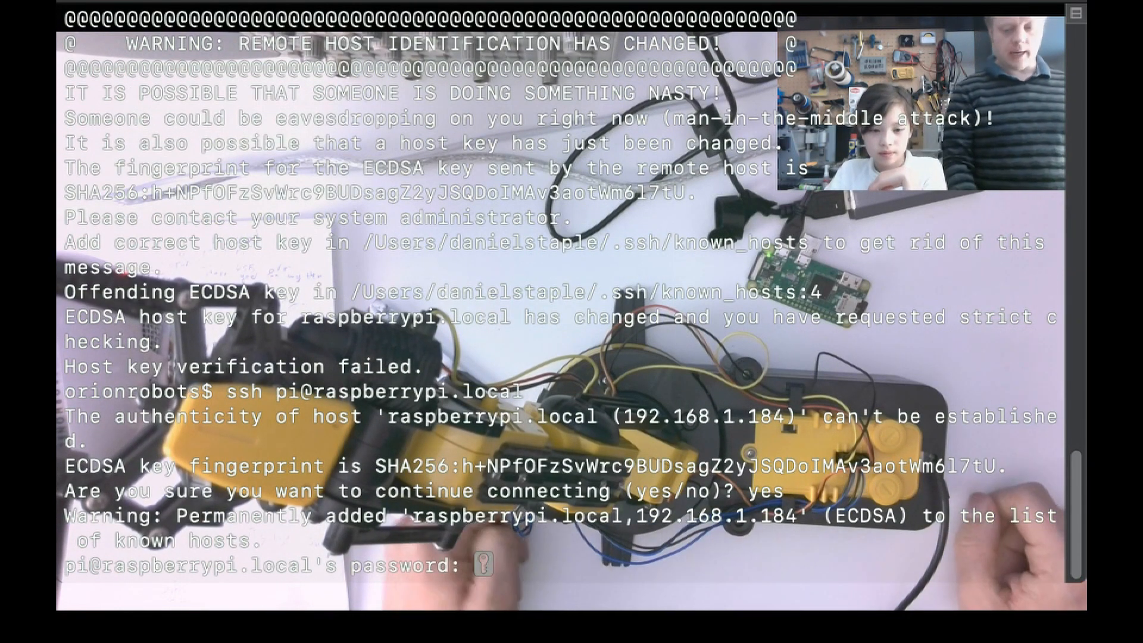
key(Enter)
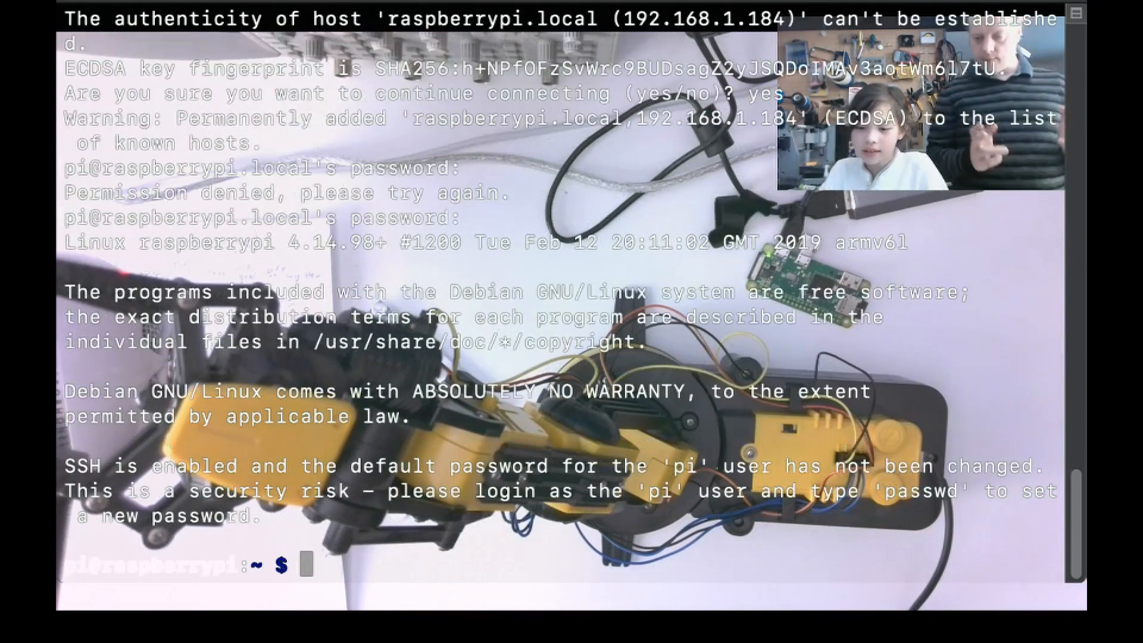
text(curl https://raw.githubusercontent.com/orionrobots/python_usb_robot_arm/master/setup_arm.sh)
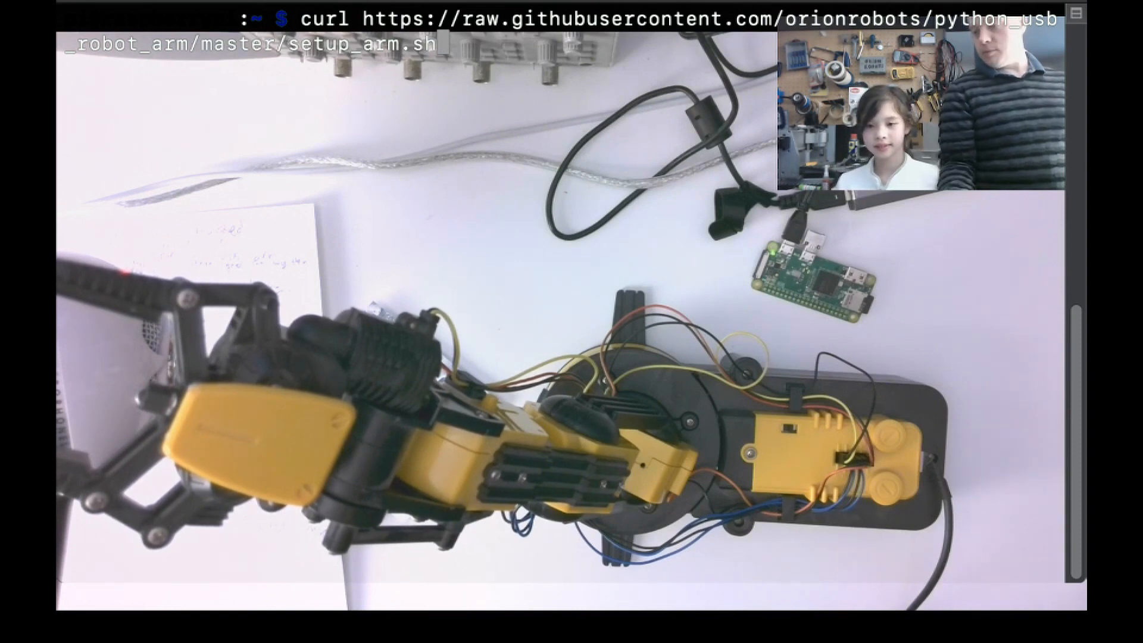
- Pipe the setup_arm.sh download into sudo bash and let it install git, libusb and usb-arm
text(| sudo bash)
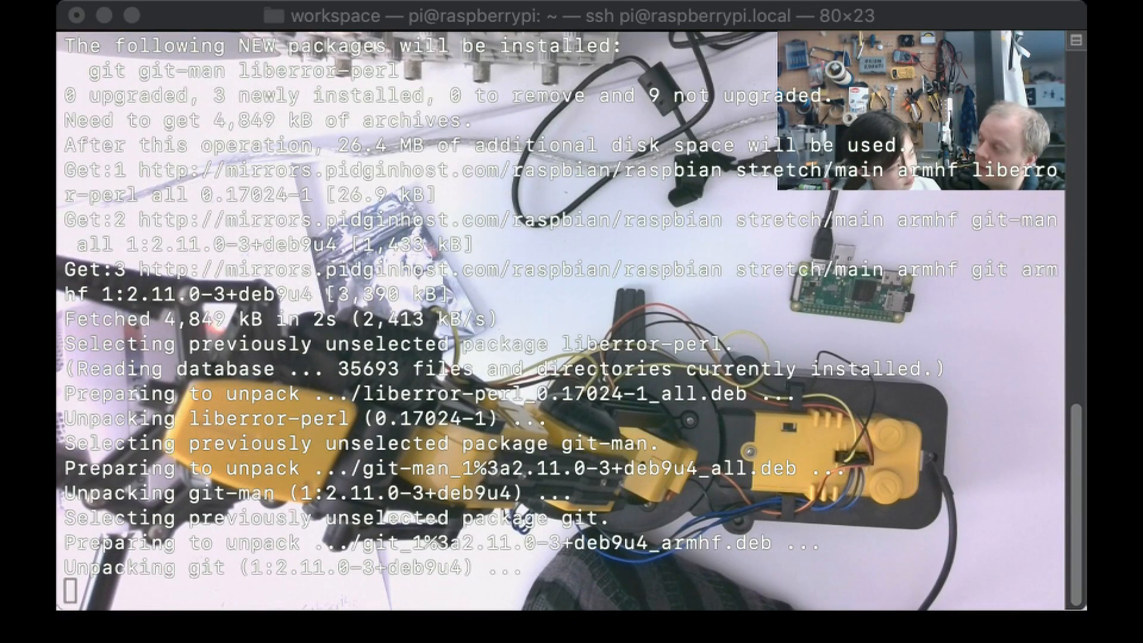
scroll(down, 3)
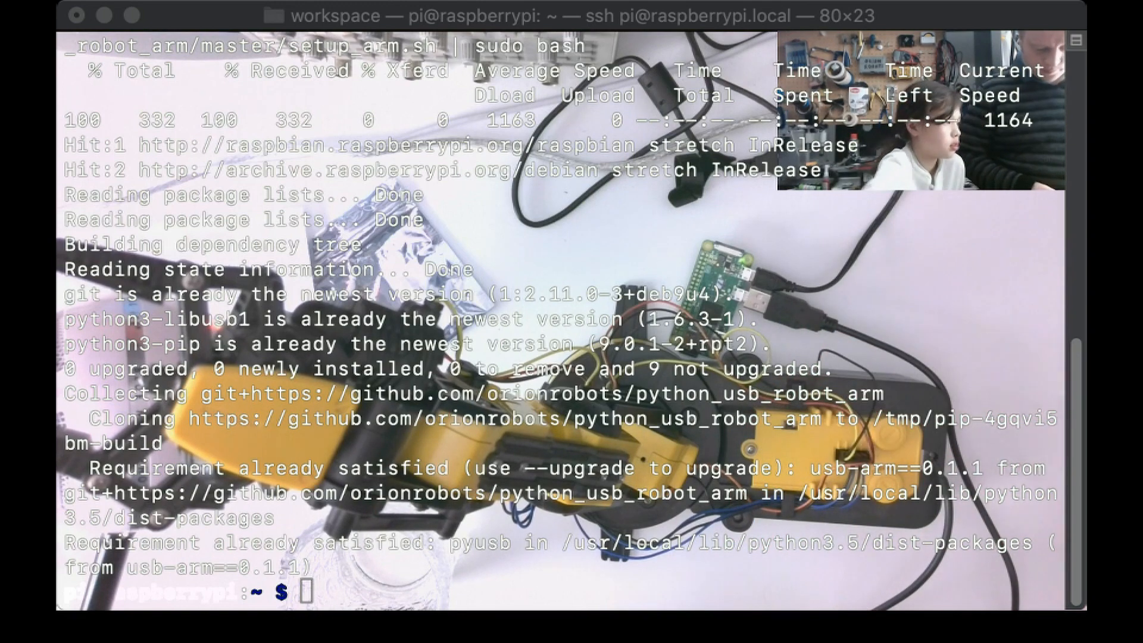
- Launch the Python 3 interpreter on the Pi and import usb_arm
text(python)
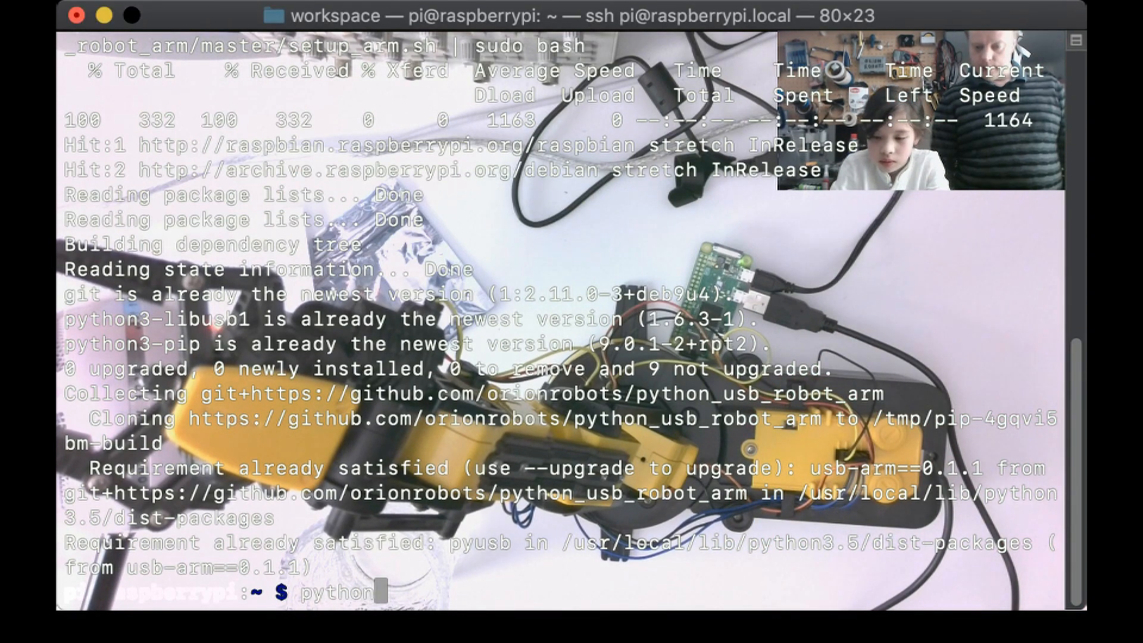
key(Return)
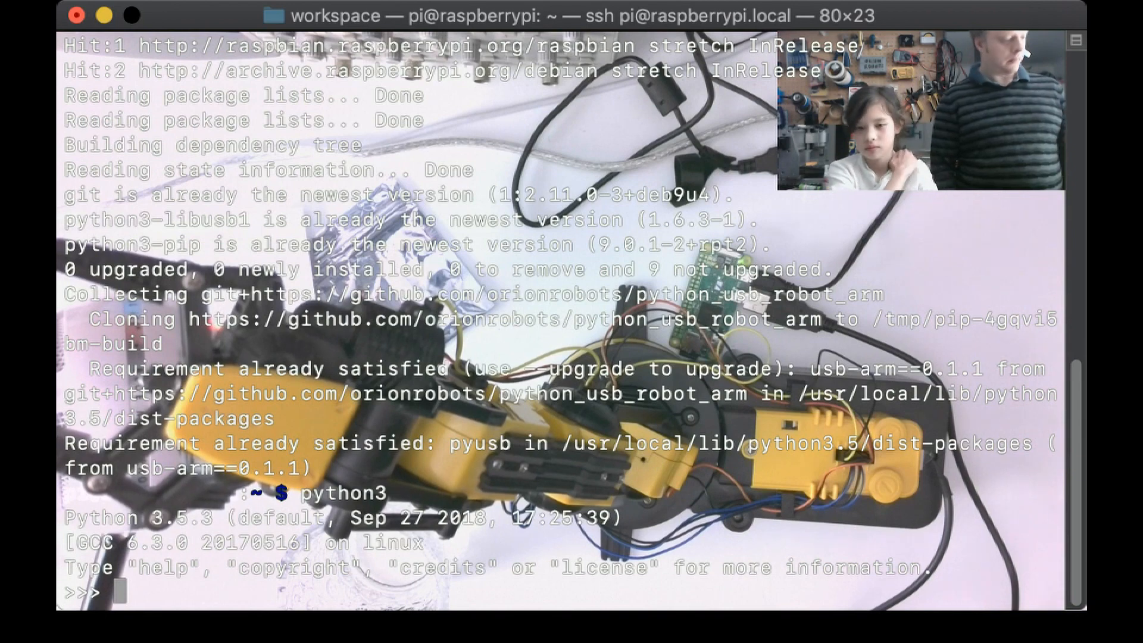
text(impo)
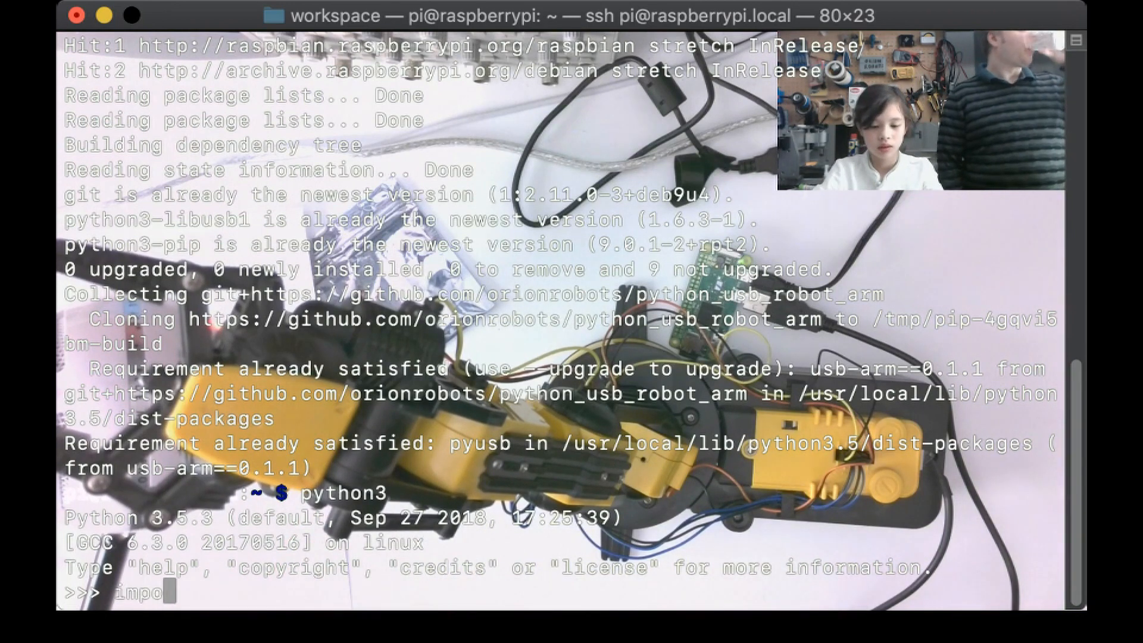
text(usb)
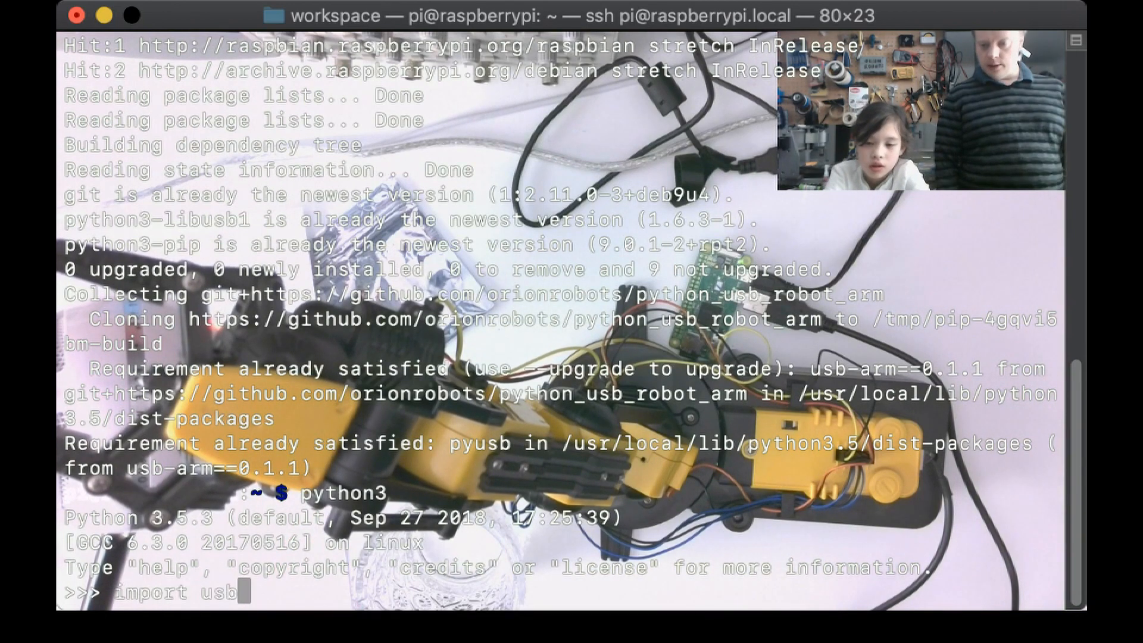
text(_)
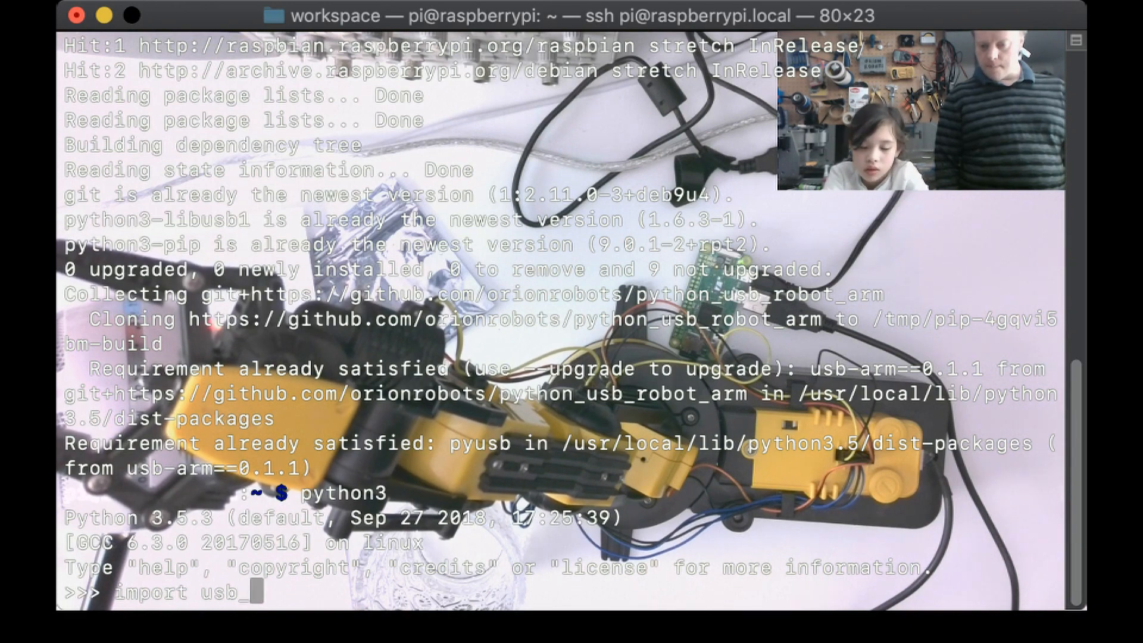
text(arm)
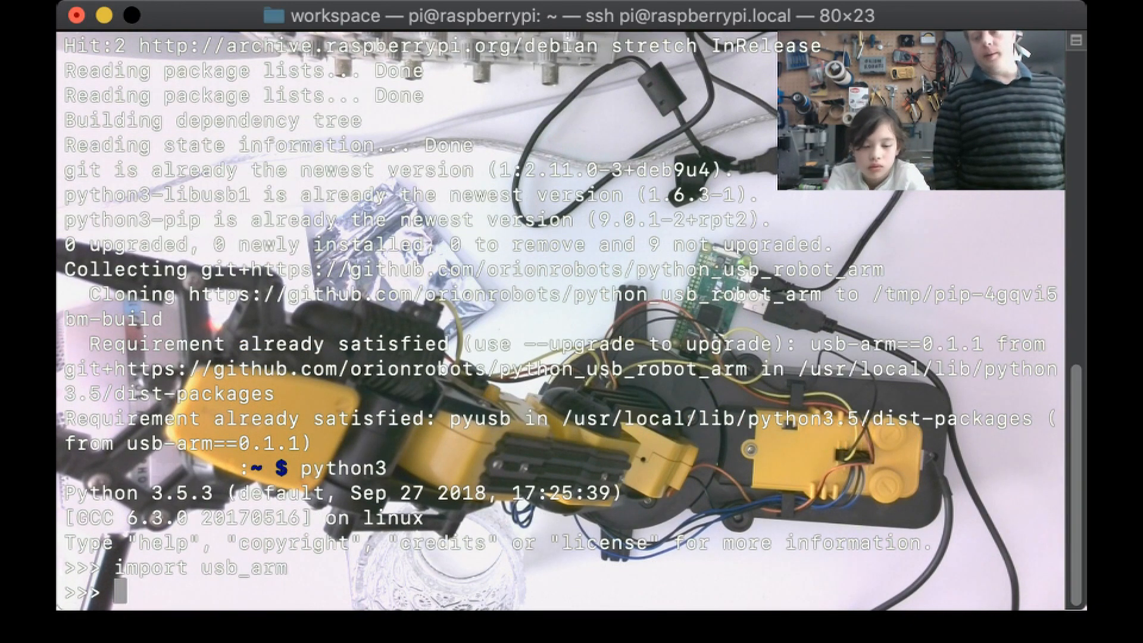
- Create the robot arm object with arm=usb_arm.Arm()
text(arm=usb_)
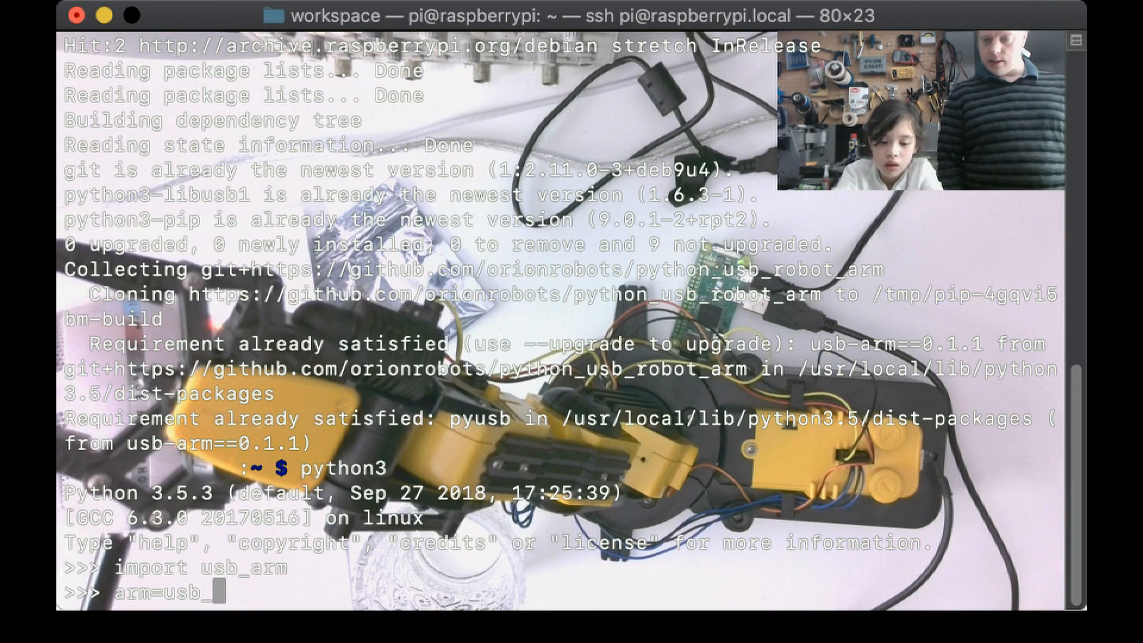
text(arm)
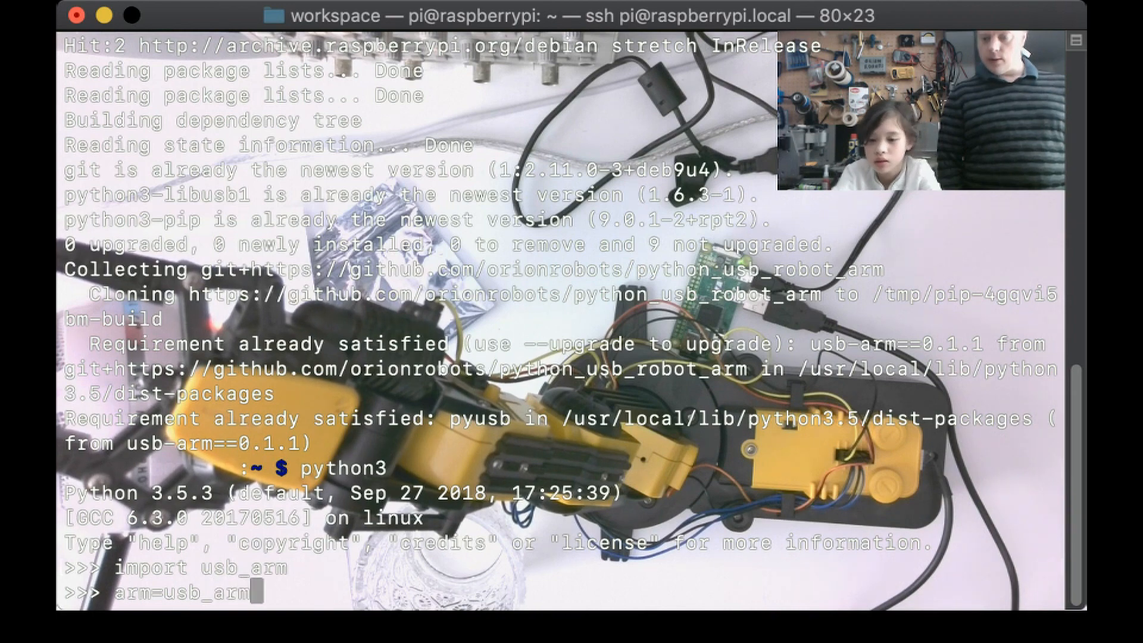
text(.)
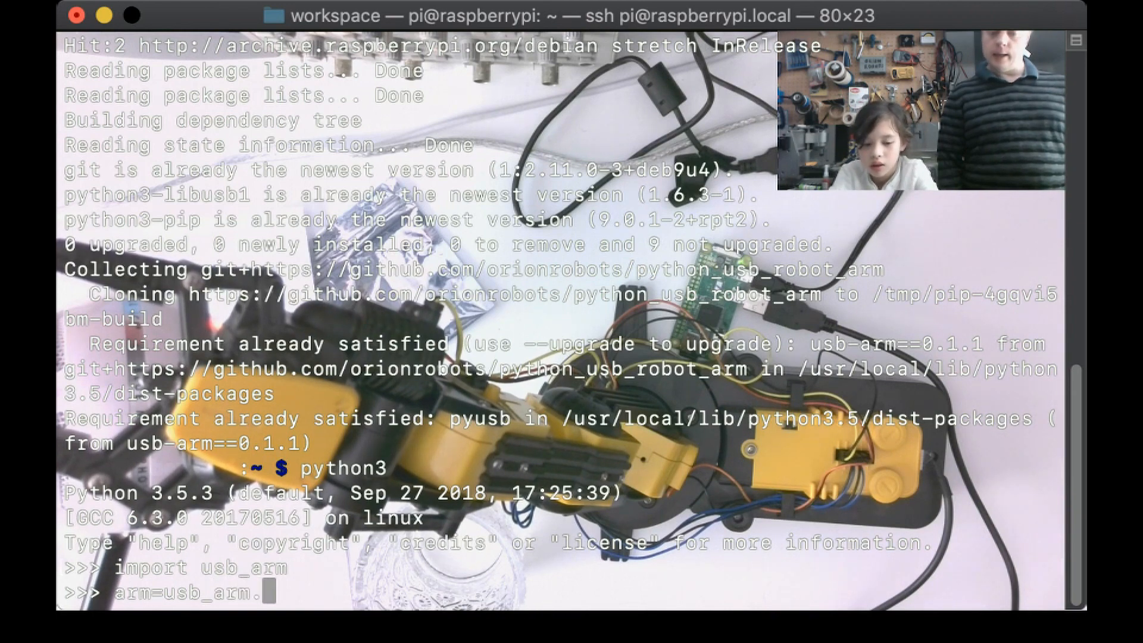
text(Arm)
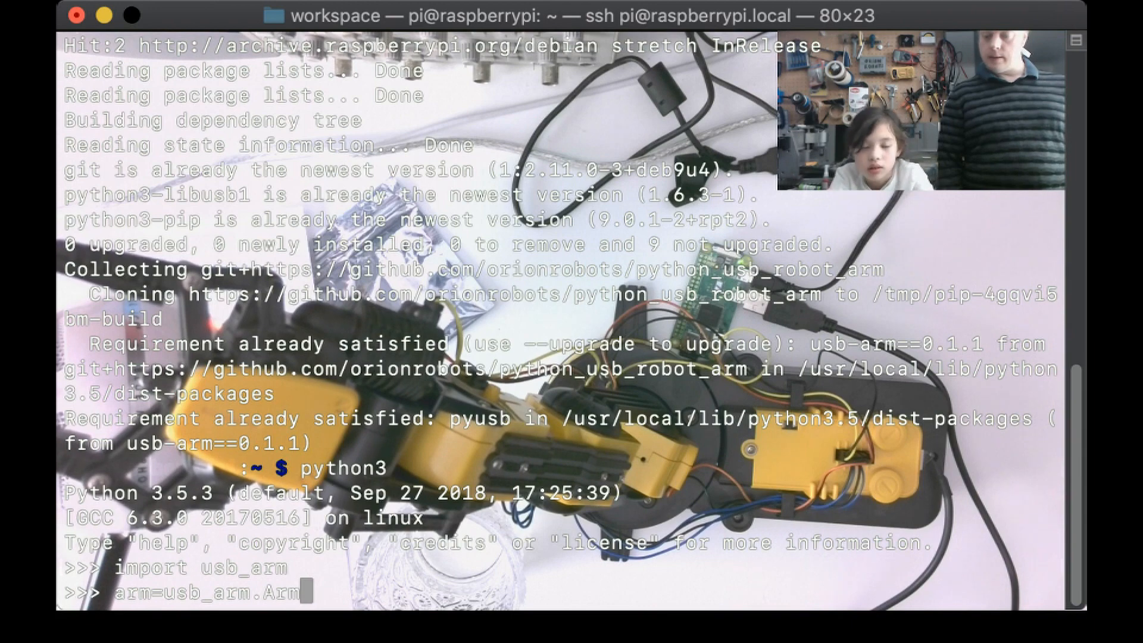
text(())
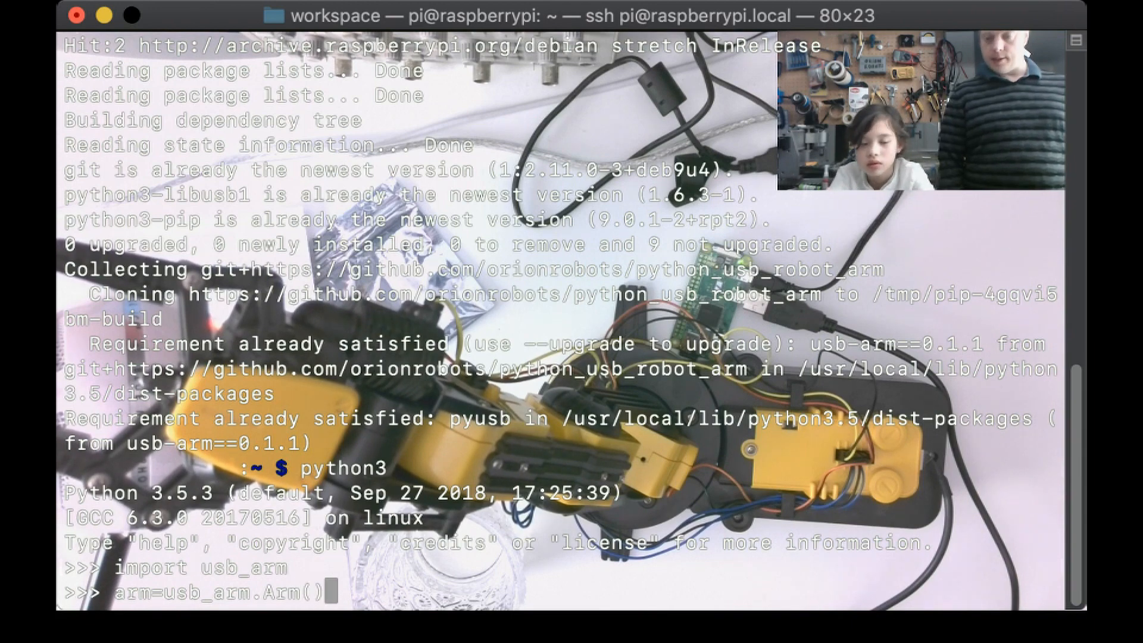
key(Return)
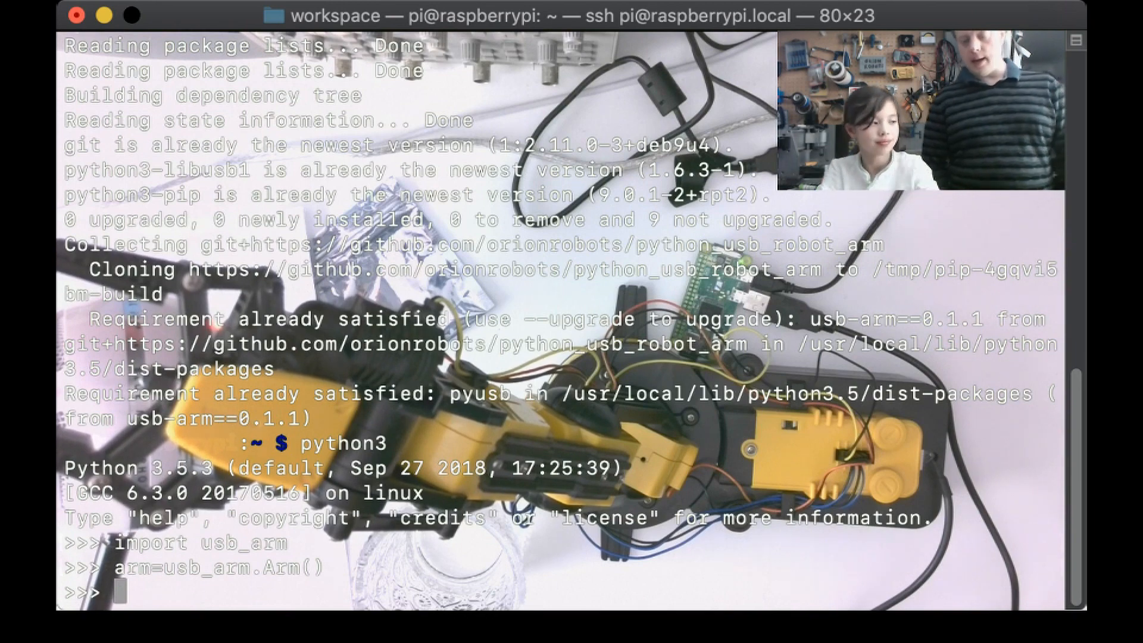
- Lower the shoulder with arm.move(usb_arm.ShoulderDown)
text(a)
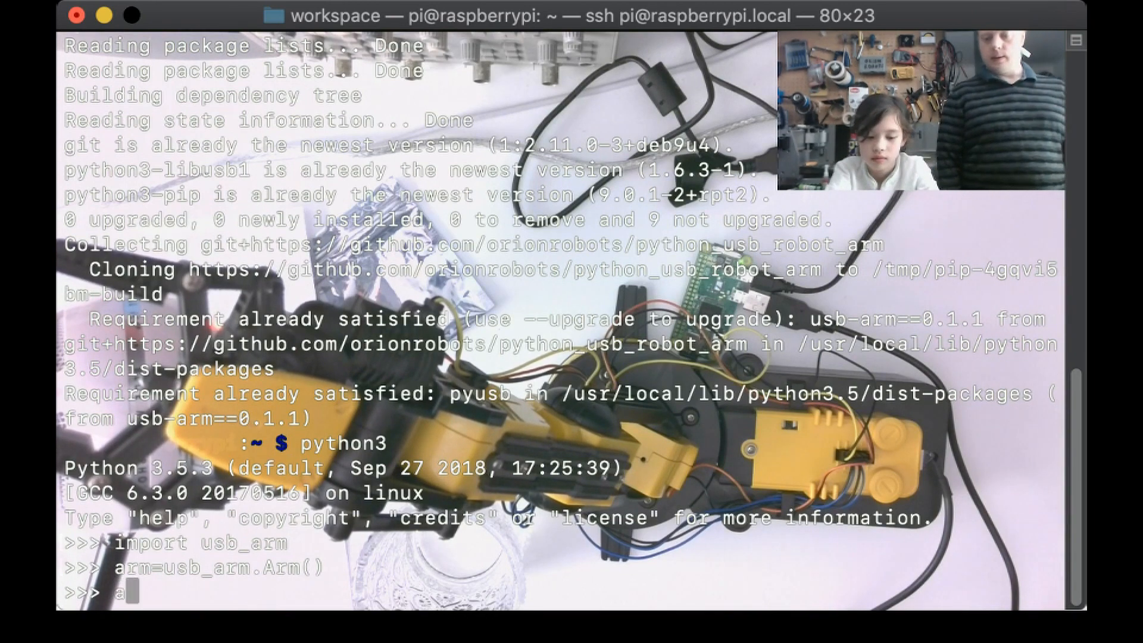
text(rm.move()
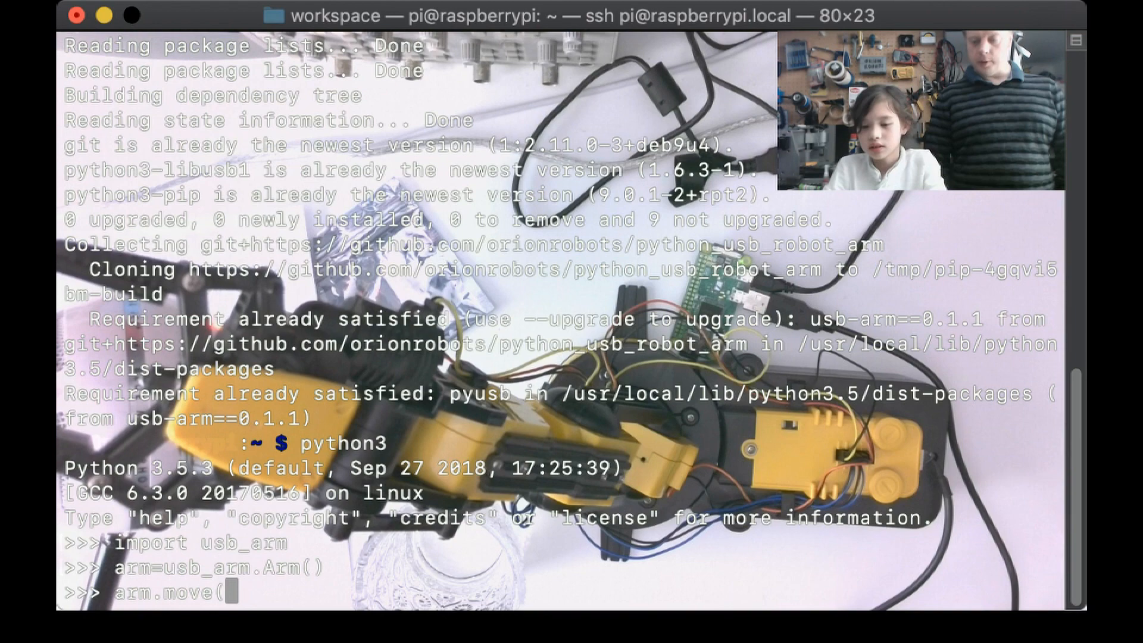
text(usb_arm)
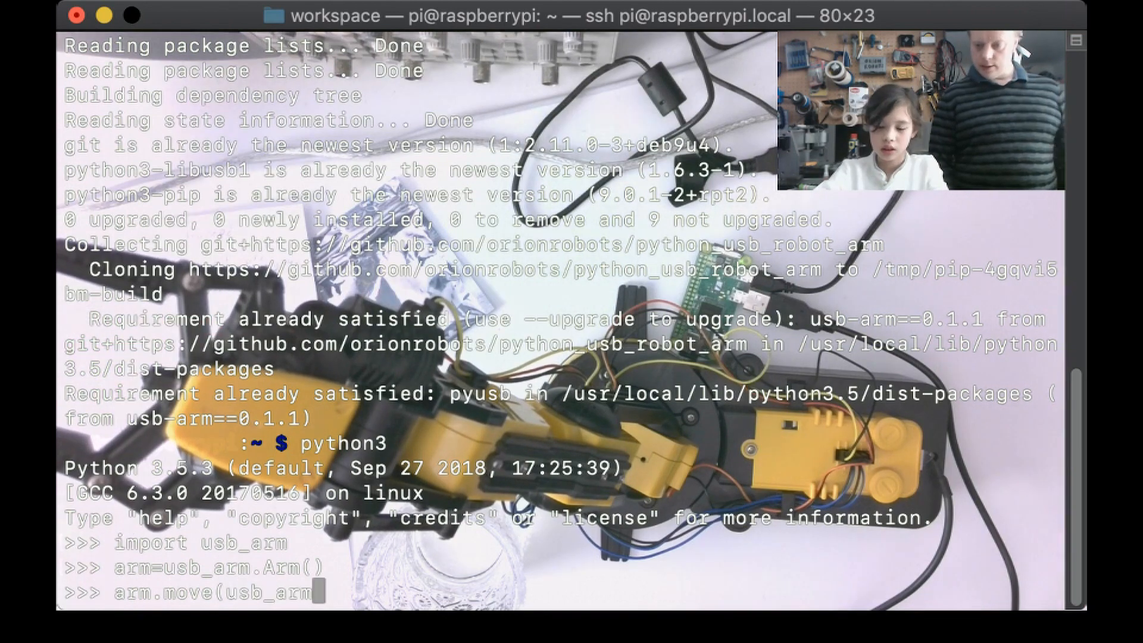
text(S)
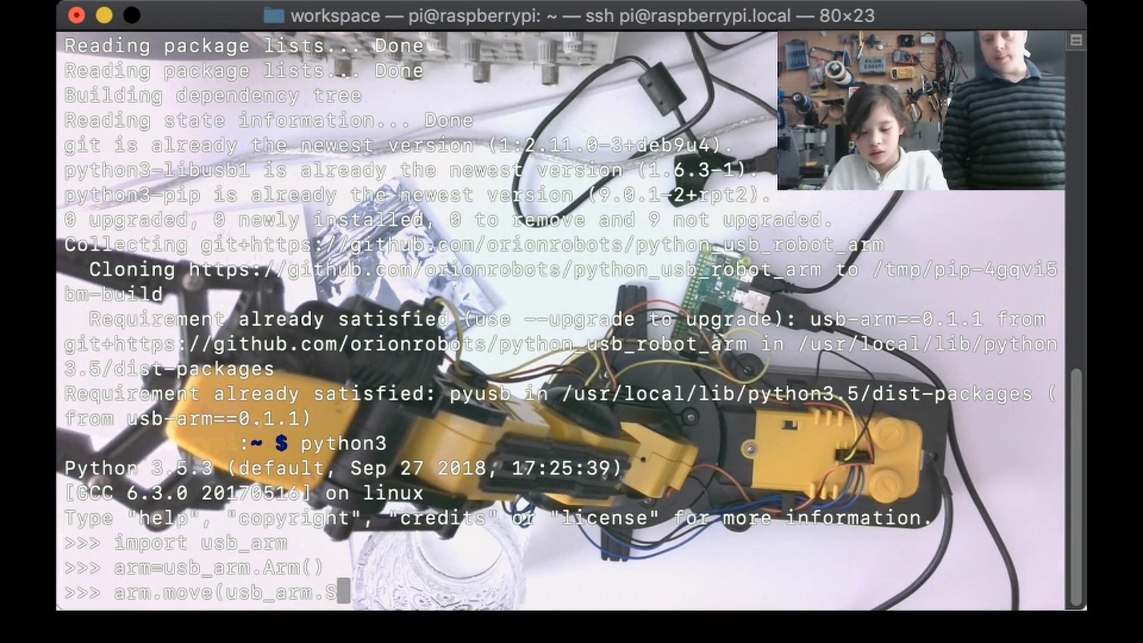
text(ho)
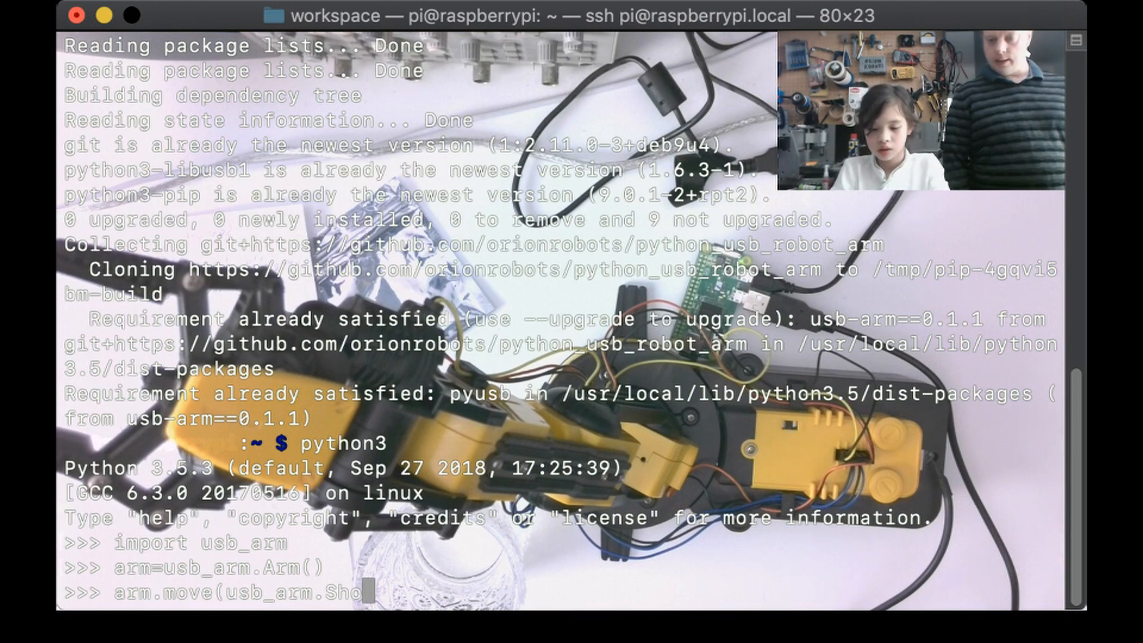
text(ulder)
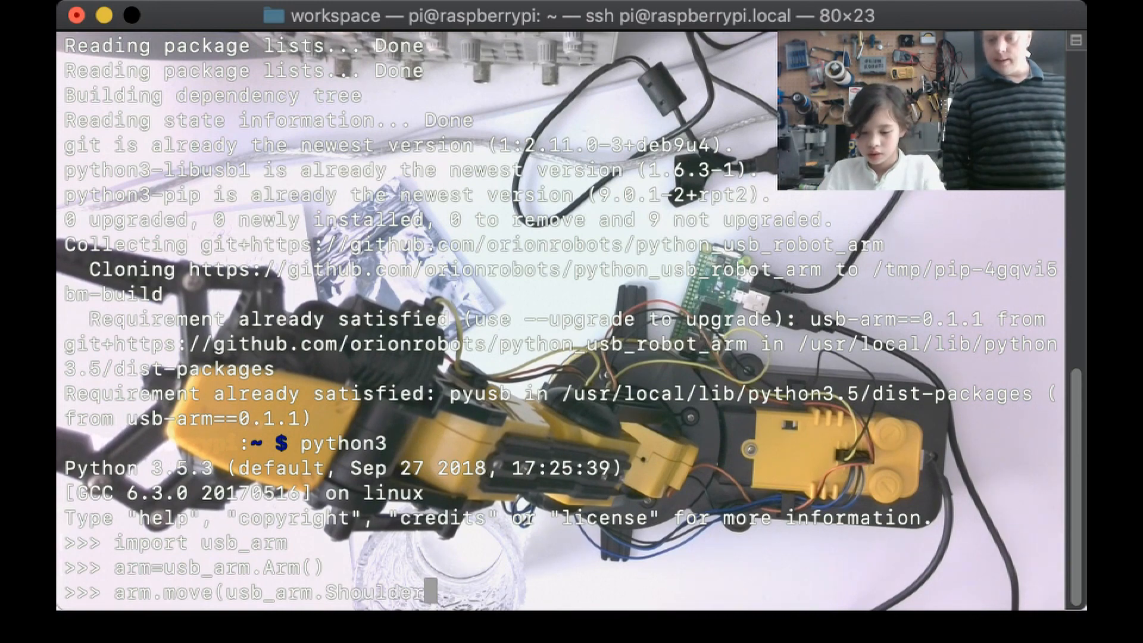
text(Down)
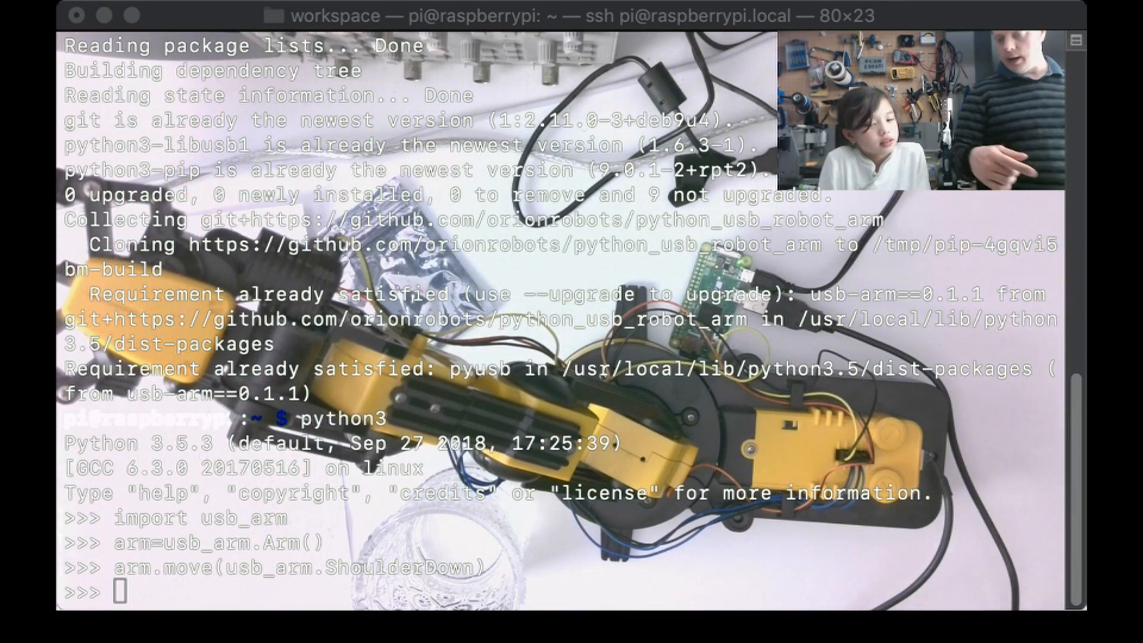
- Close the grips with arm.move(usb_arm.GripsClose), then raise the shoulder with ShoulderUp
text(arm.move())
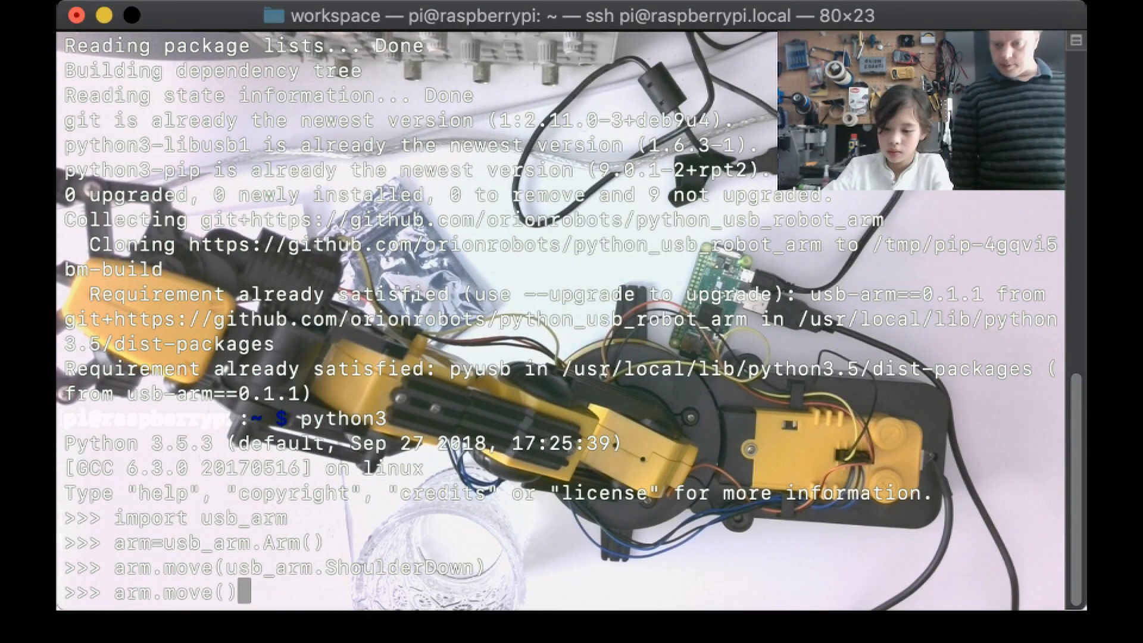
text(usb_arm.)
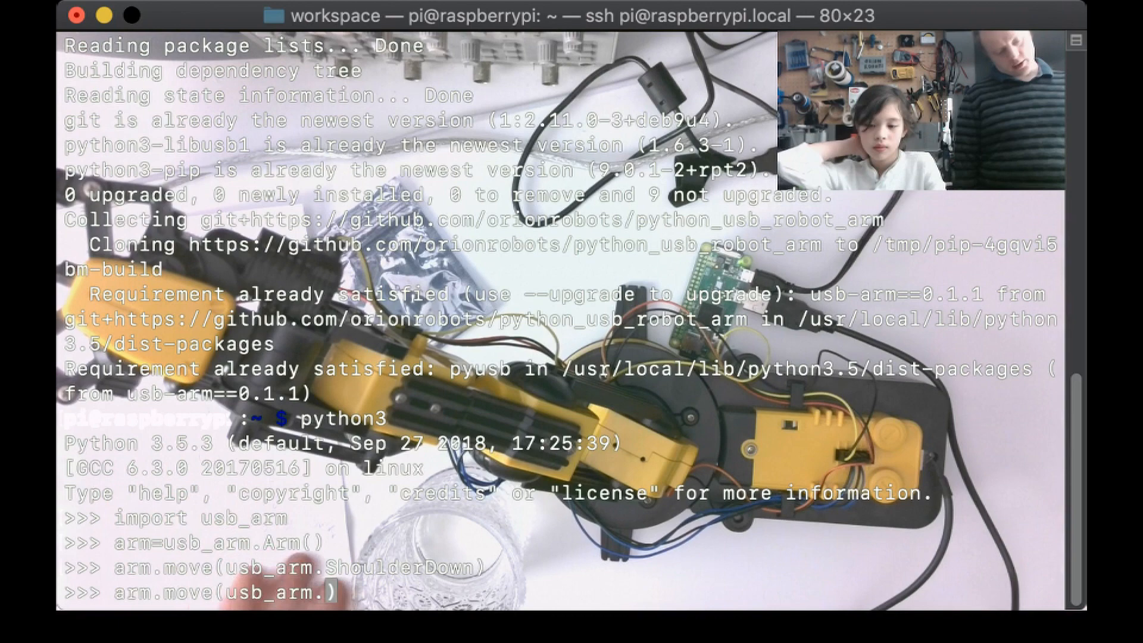
text(gr)
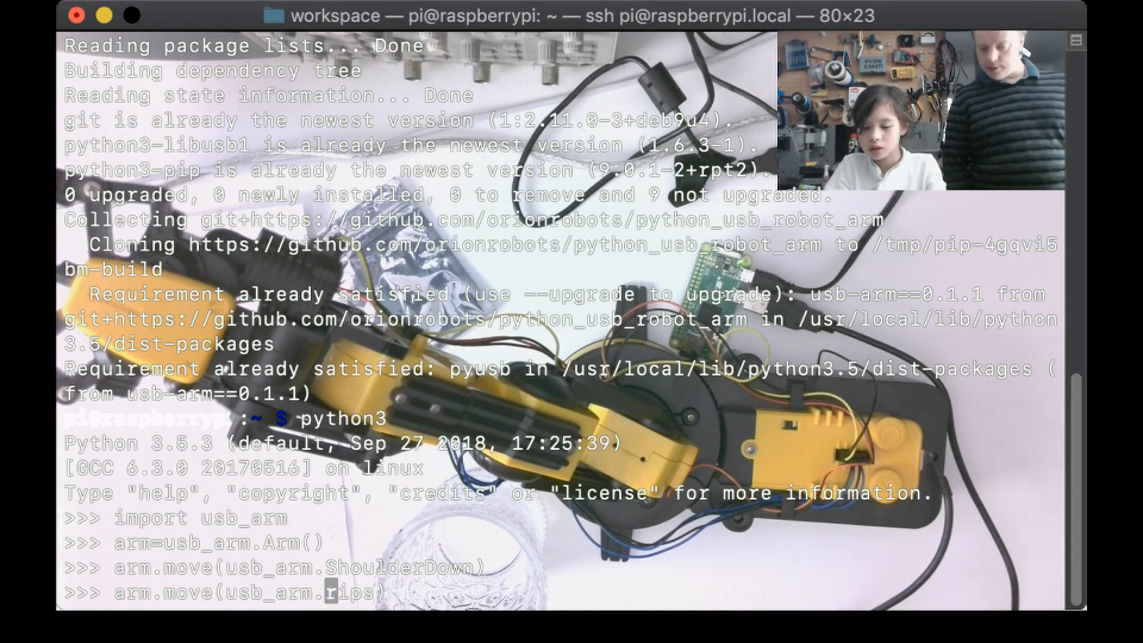
text(GripsClose)
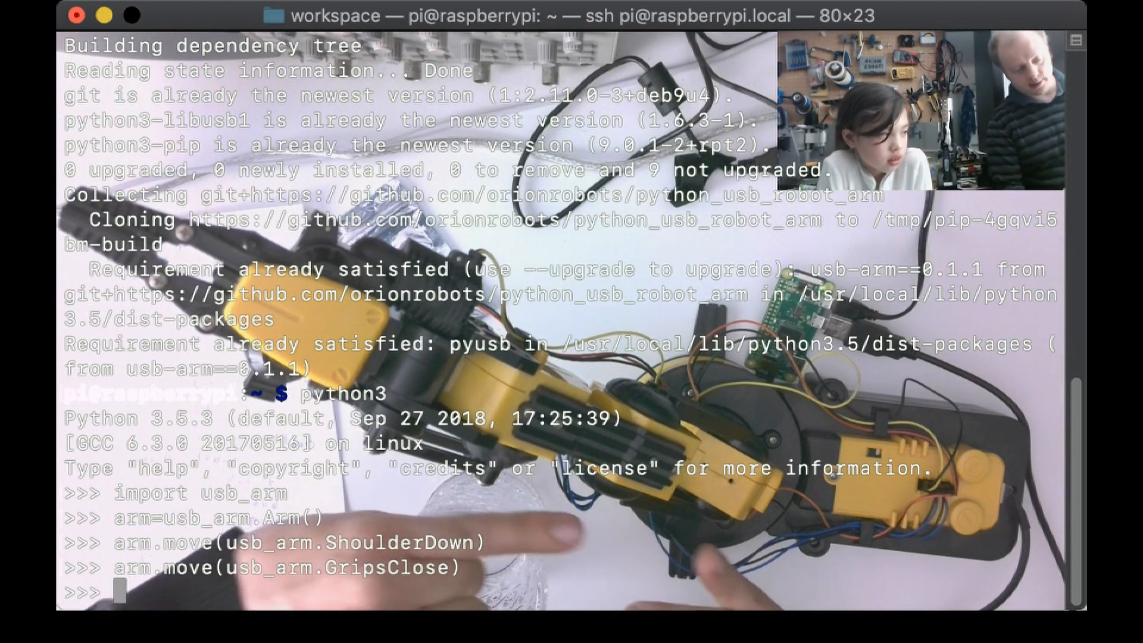
text(arm.move(usb_arm.ShoulderDown))
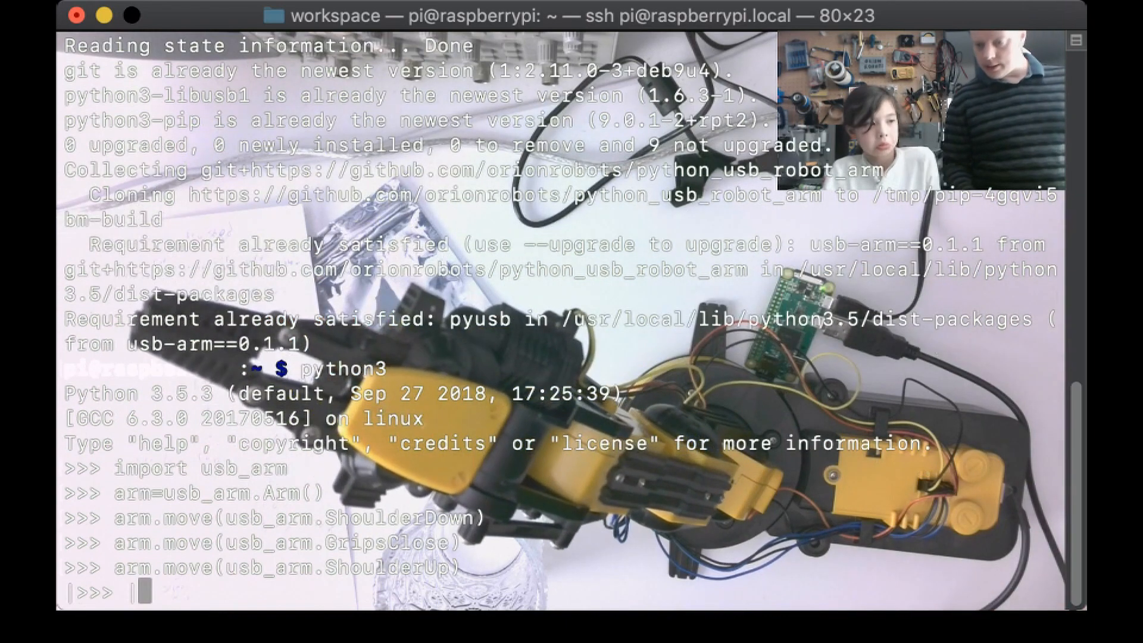
- Run combined moves ShoulderUp|ElbowDown, then ShoulderDown|ElbowDown|WristUp, and start an actions= line
text(arm.move(usb_arm.ShoulderUp))
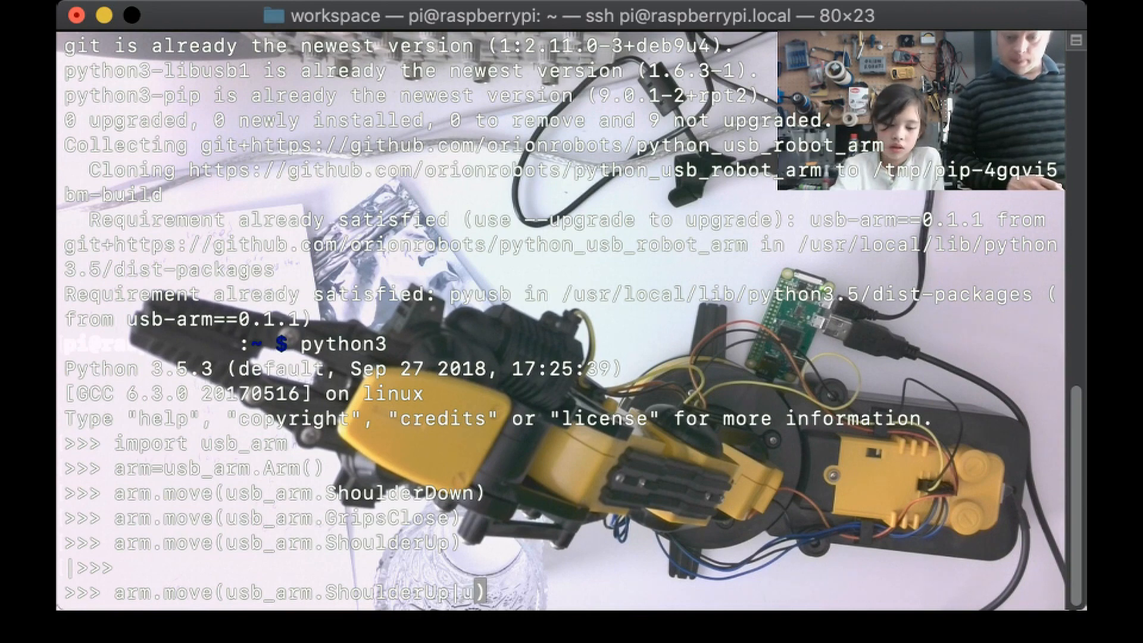
text(usb_arm.ElbowDown))
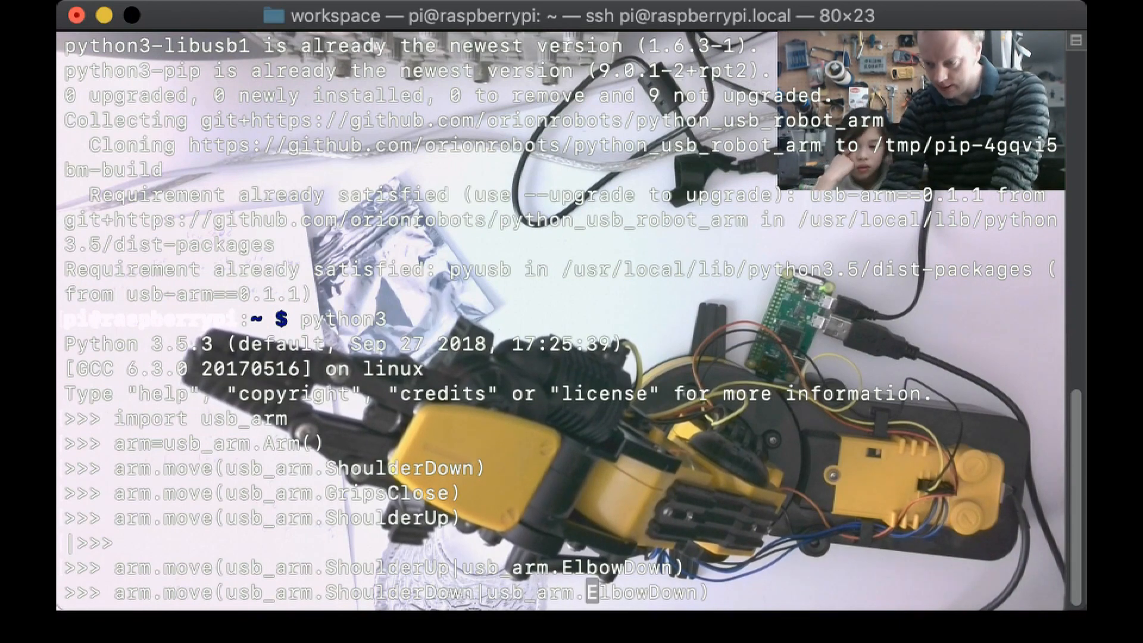
text(|usb_arm.WristUp)
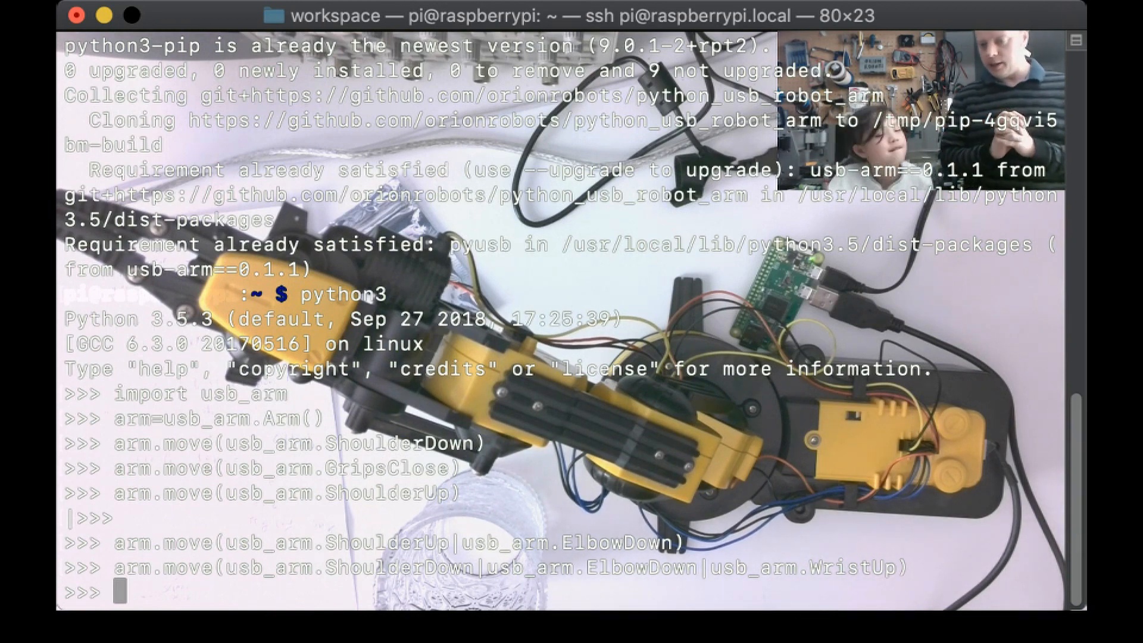
text(actions=)
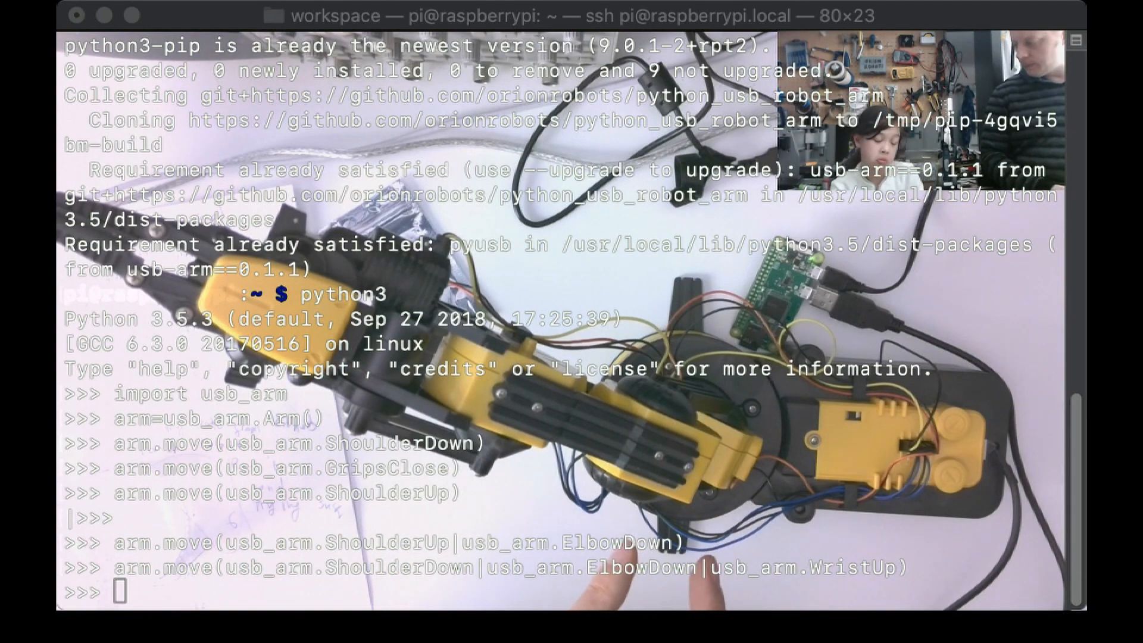
- Enter arm.doActions(usb_arm.block left), which fails with a syntax error
text(arm.)
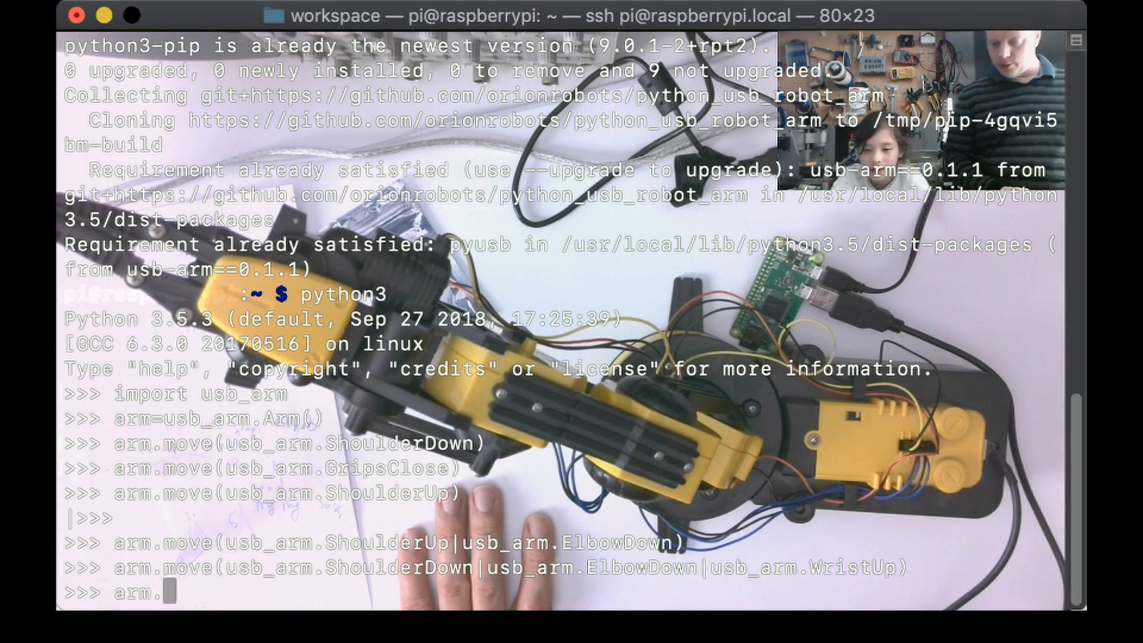
text(do)
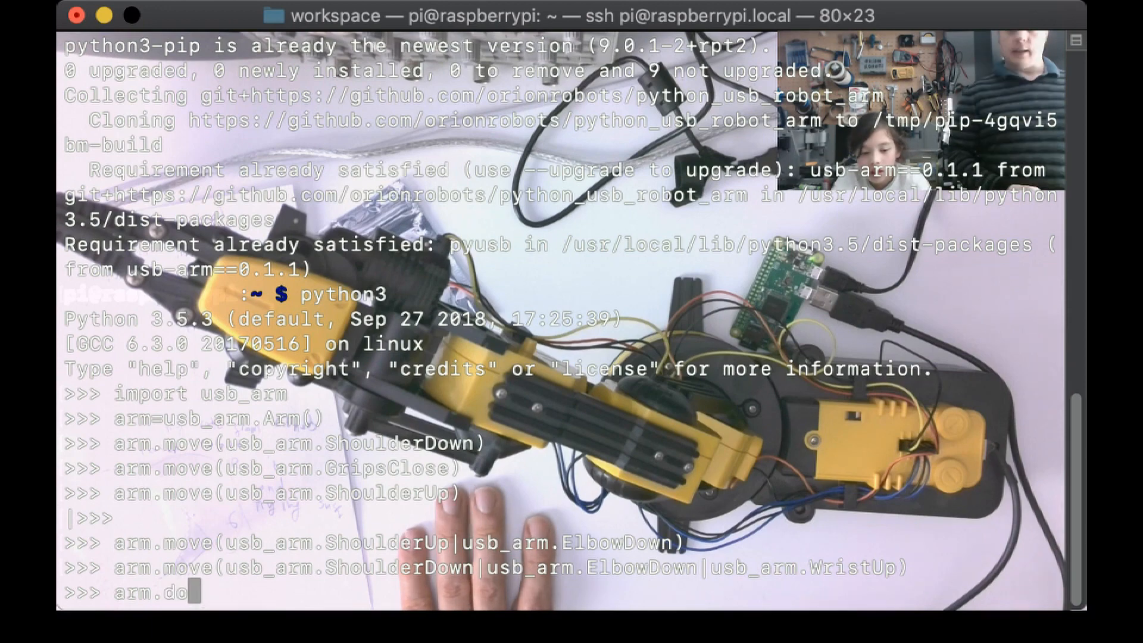
text(Acti)
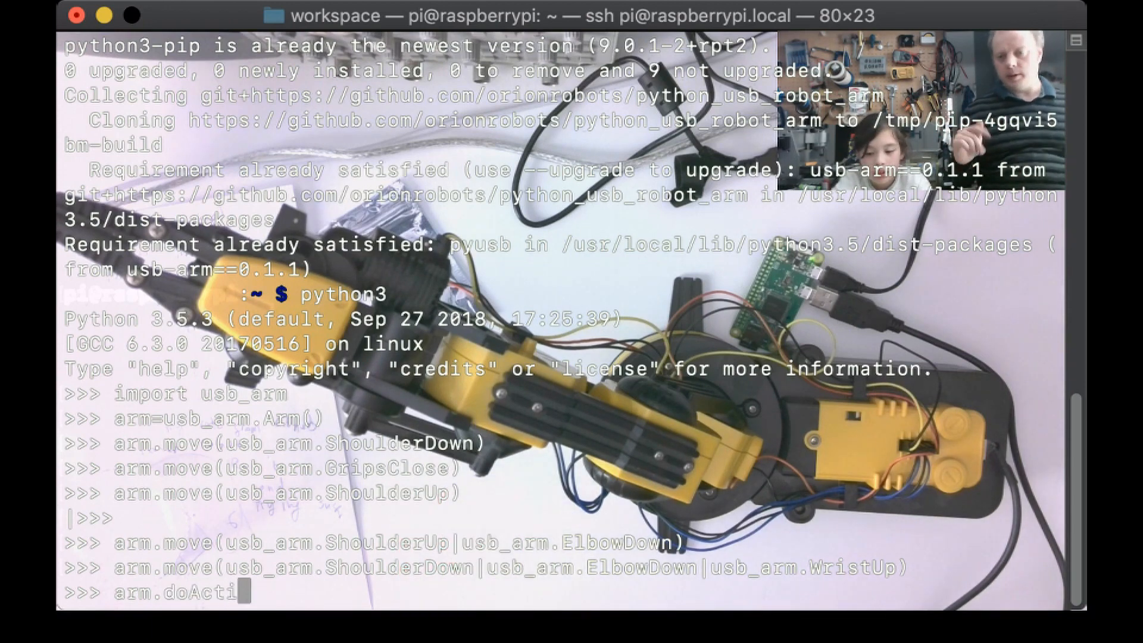
text(ons)
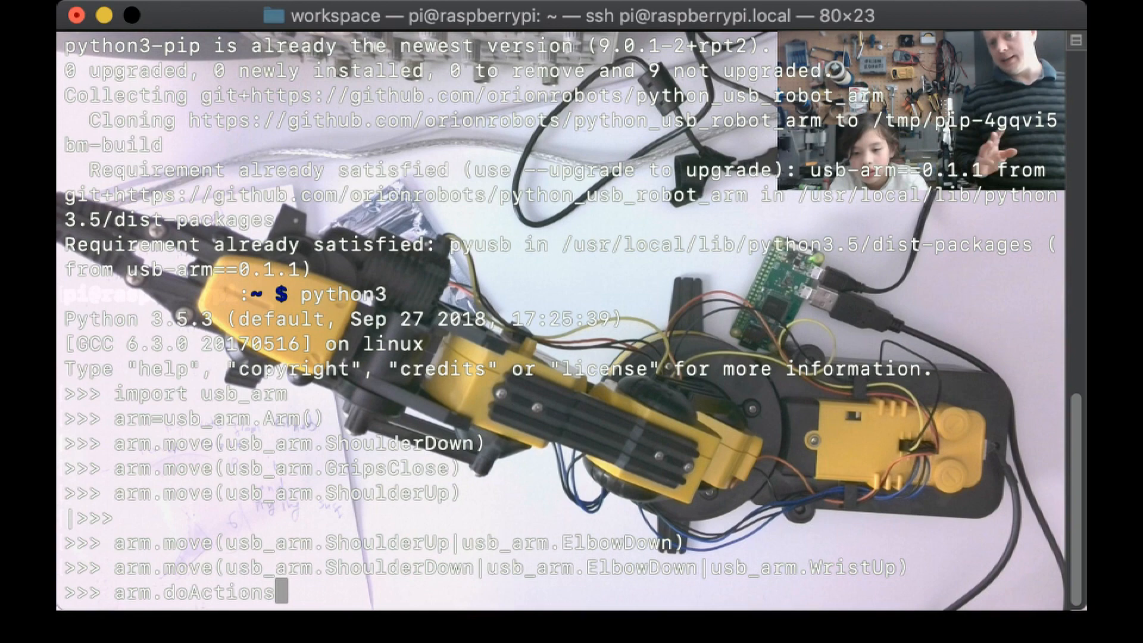
text(())
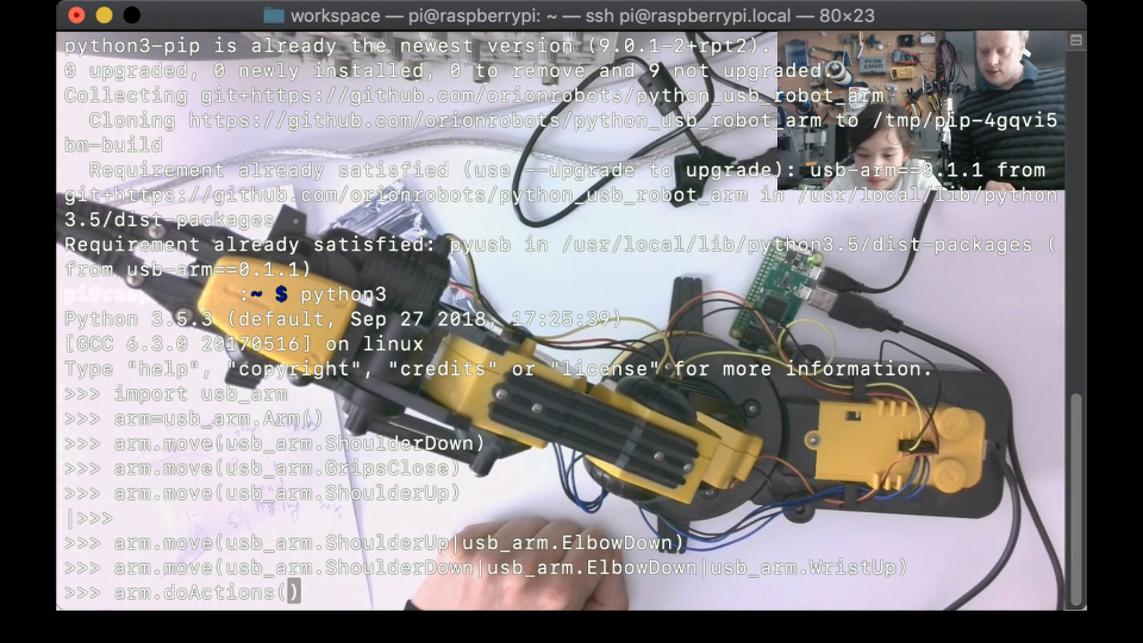
text(usb_arm.)
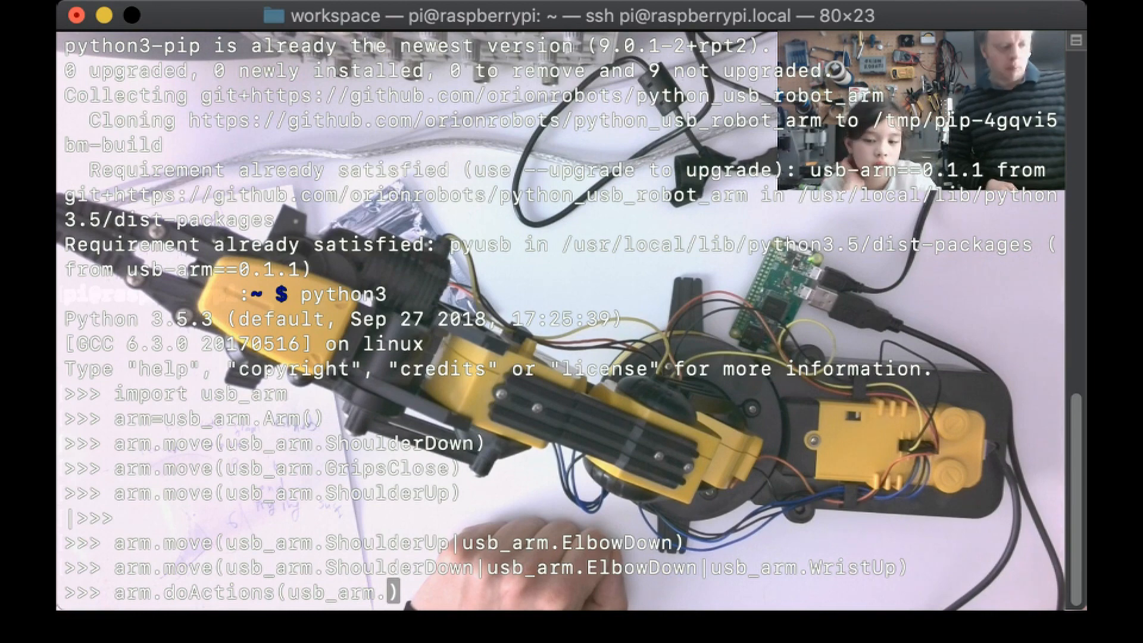
text(block left)
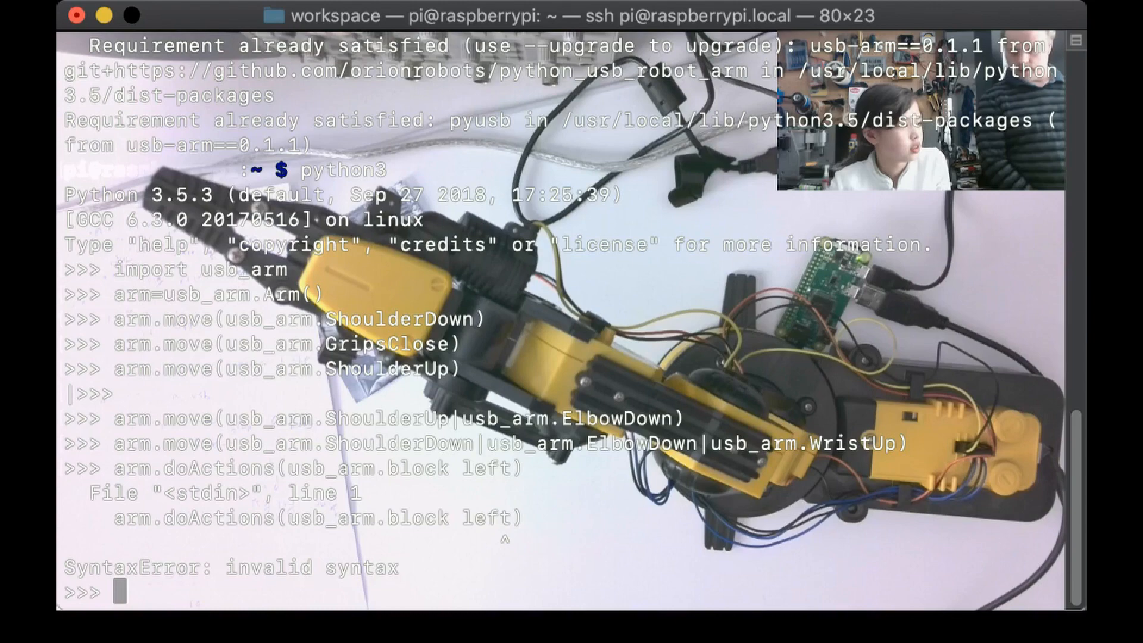
- Correct it to arm.doActions(usb_arm.block_left), run it and interrupt with Ctrl+C
text(arm.doActions(usb_arm.block left))
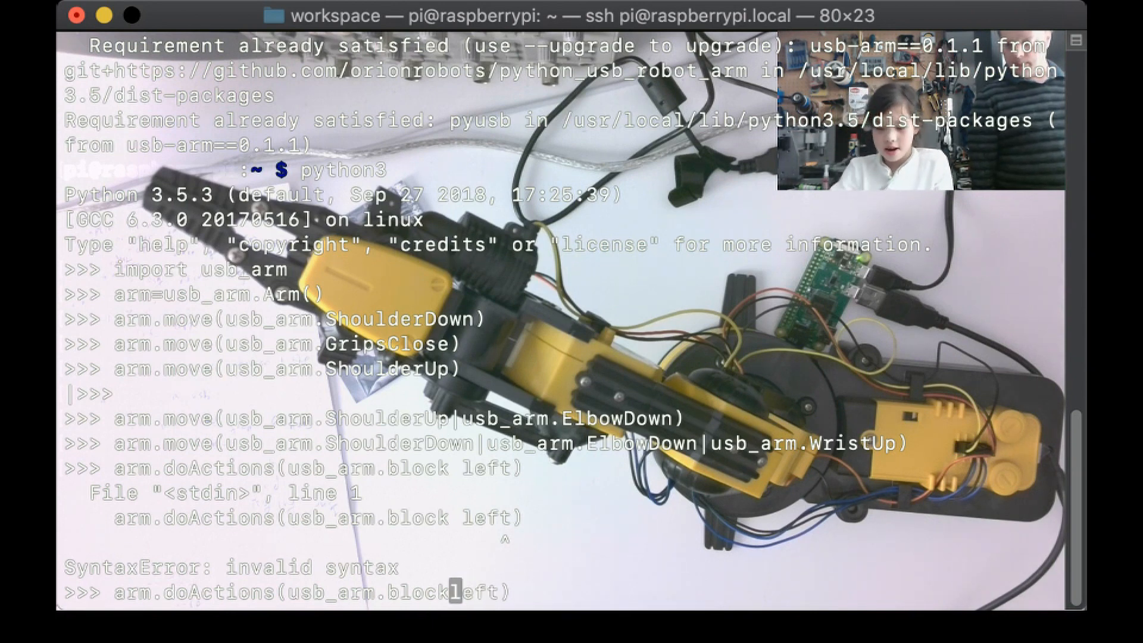
text(_)
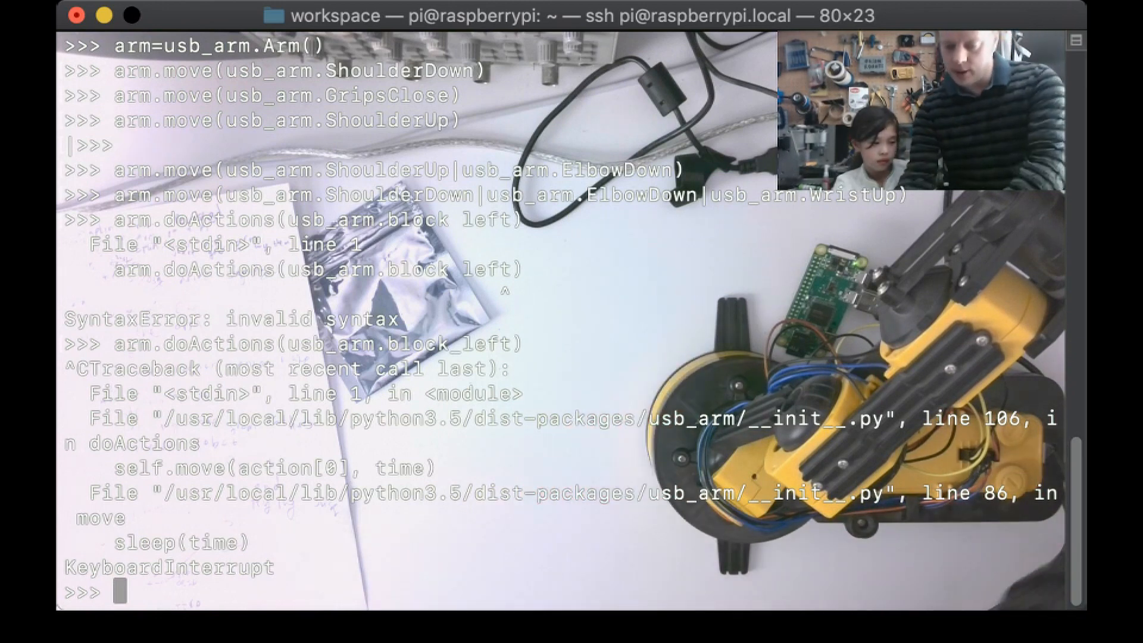
- Turn the base with repeated arm.move(usb_arm.BaseCtrClockWise), then print usb_arm.block_left
text(arm.move(usb)
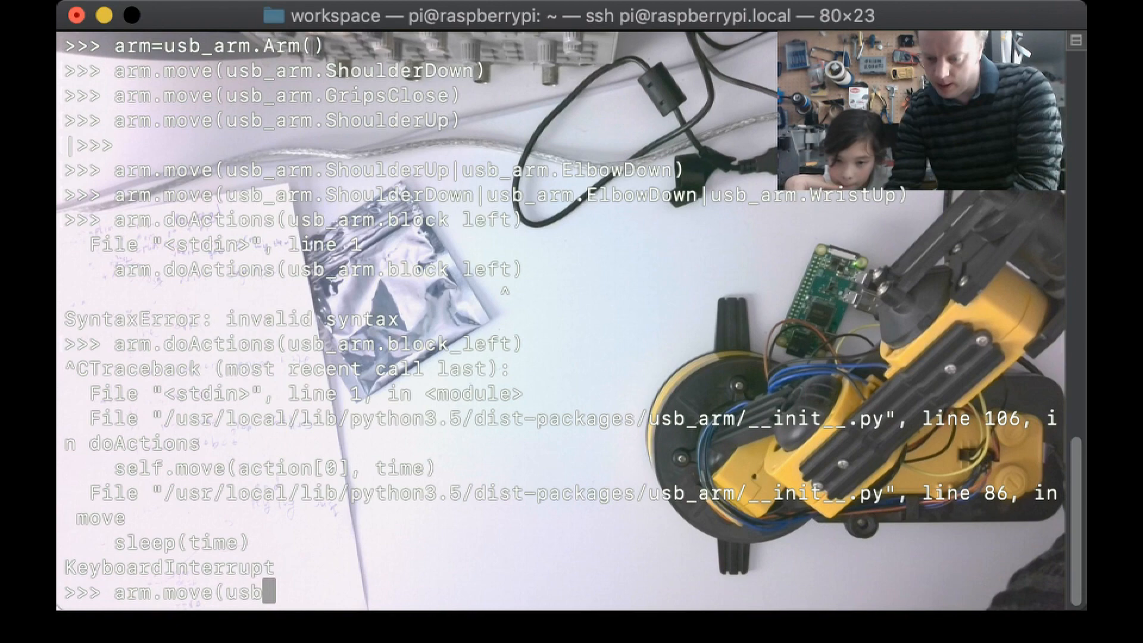
text(_arm.Bac)
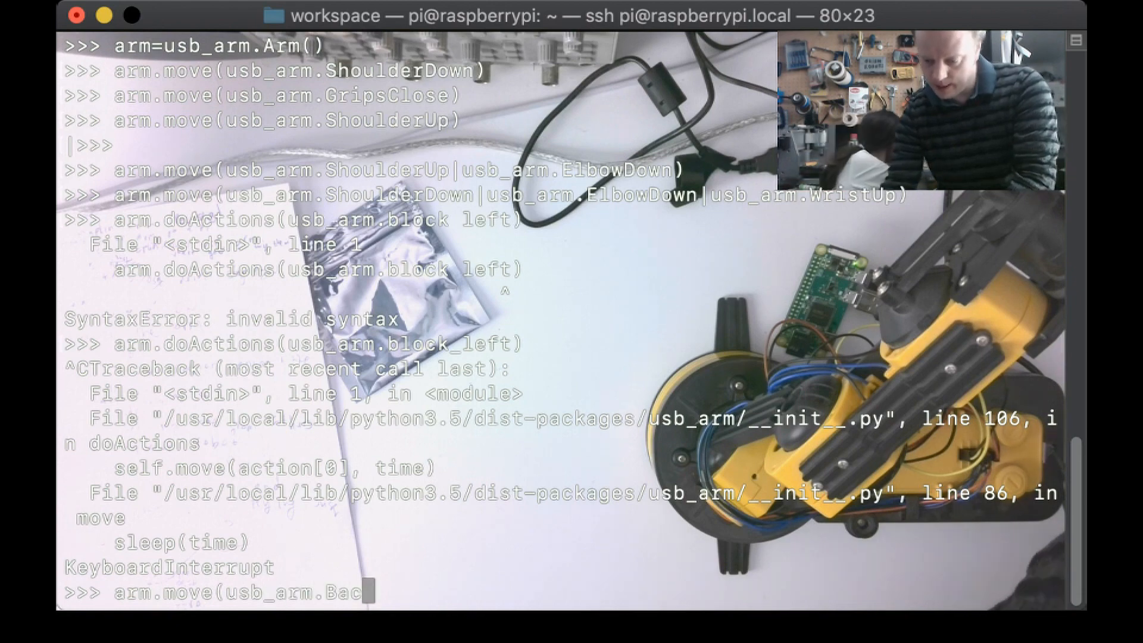
text(eCtrClockWise))
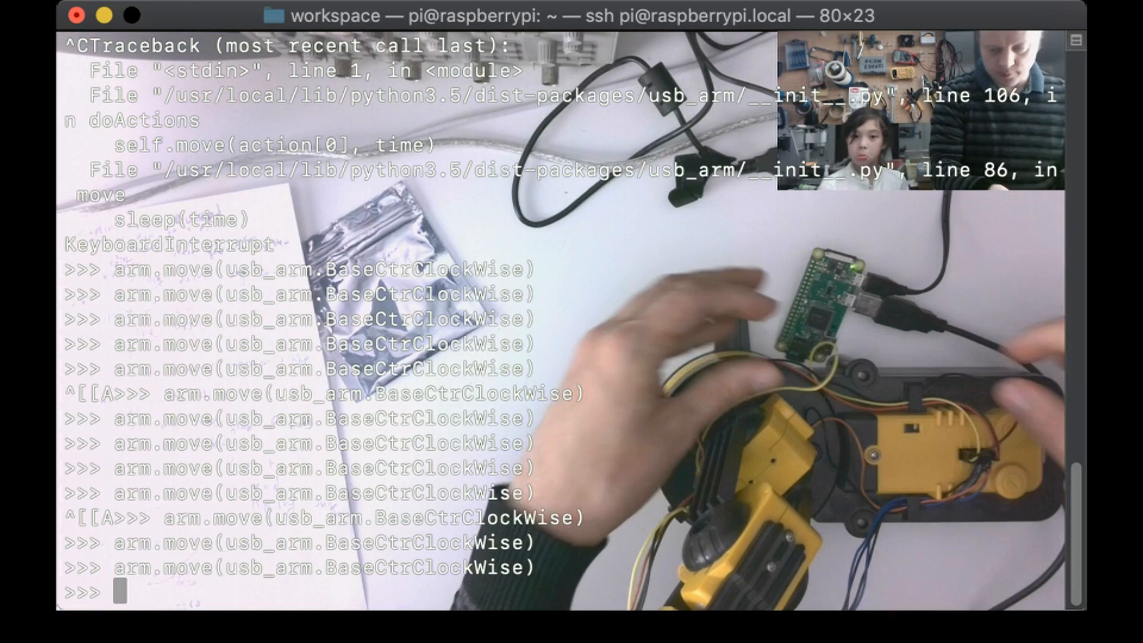
text(usb_arm.block_left)
text(actions=)
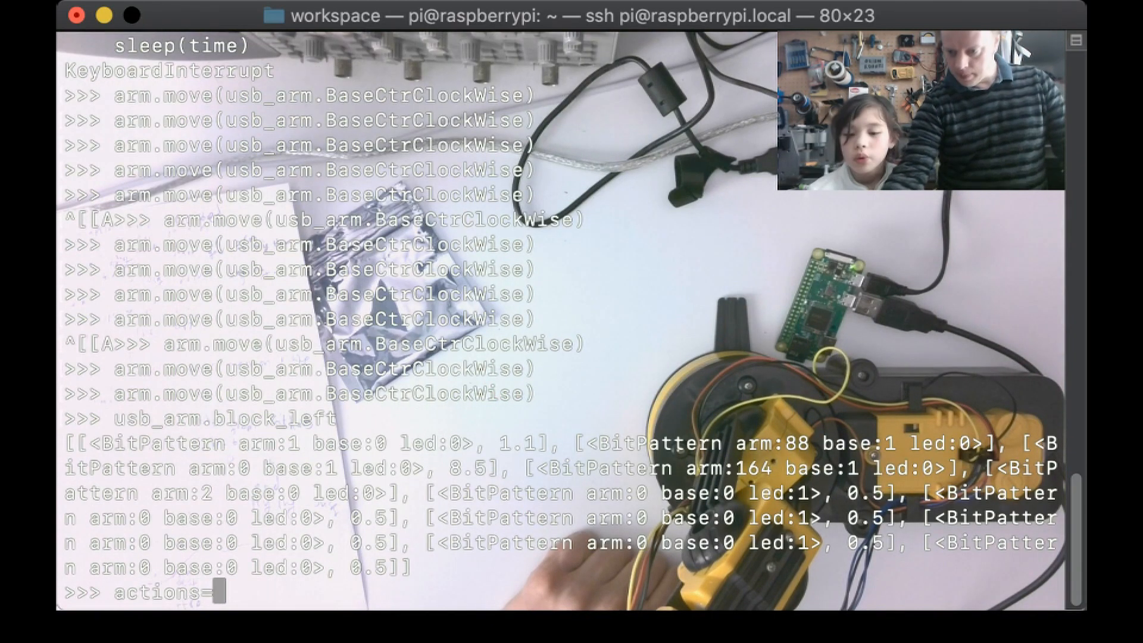
- Define actions=[[ShoulderDown|WristDown|ElbowUp],[GripsOpen]] from usb_arm, fixing a syntax error
text([[usb_arm.ShoulderDown | uWrist)
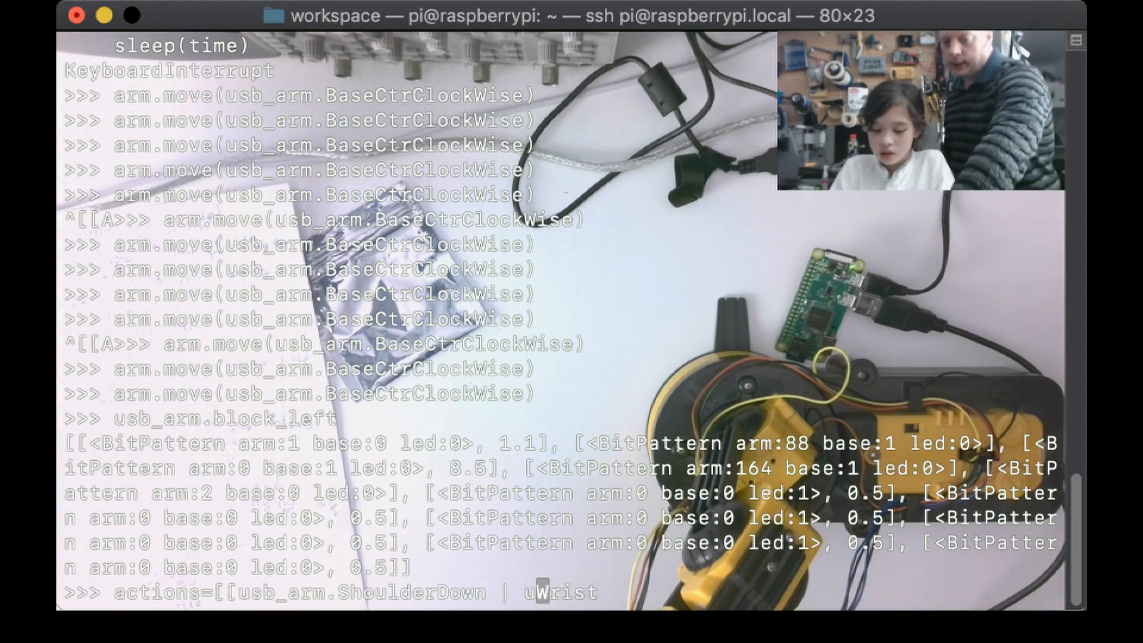
text(usb_arm.)
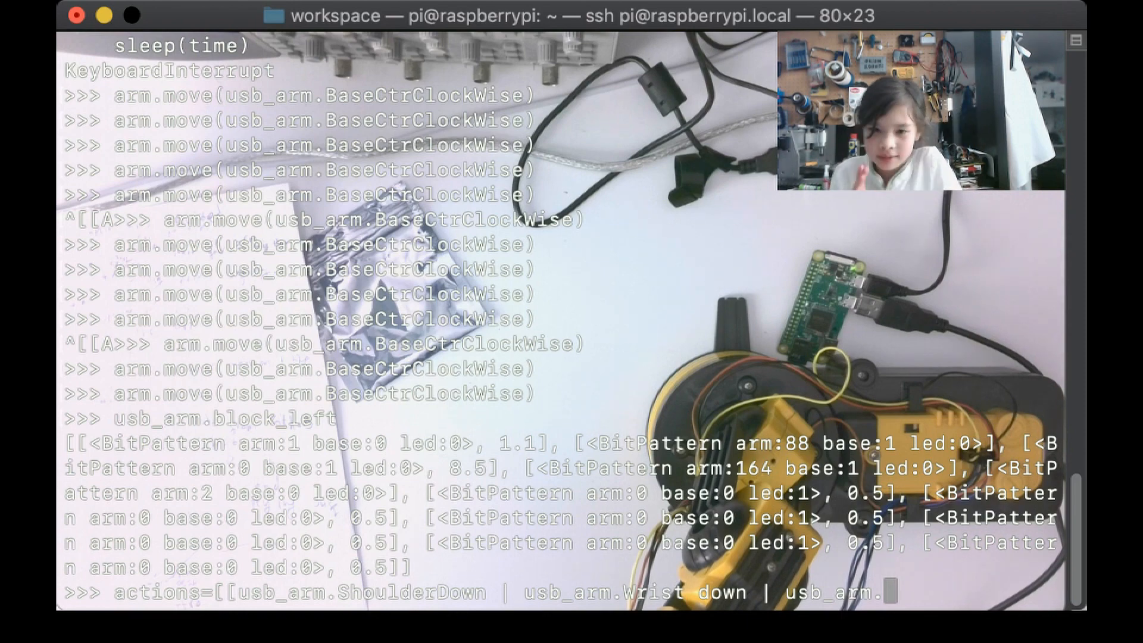
text(ElbowUp)
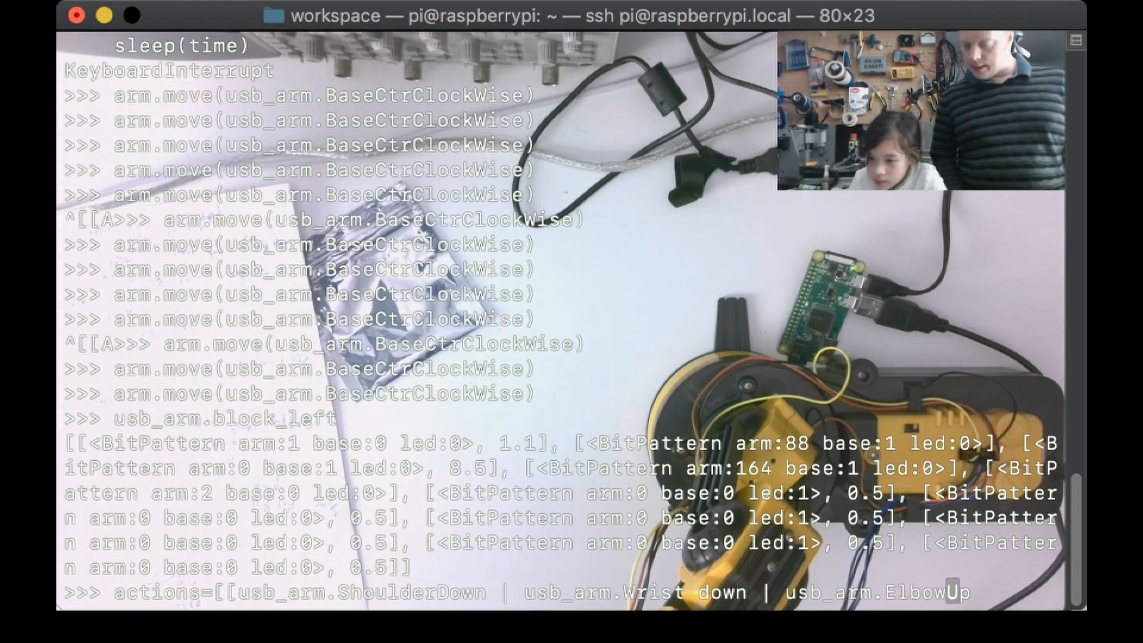
text(,)
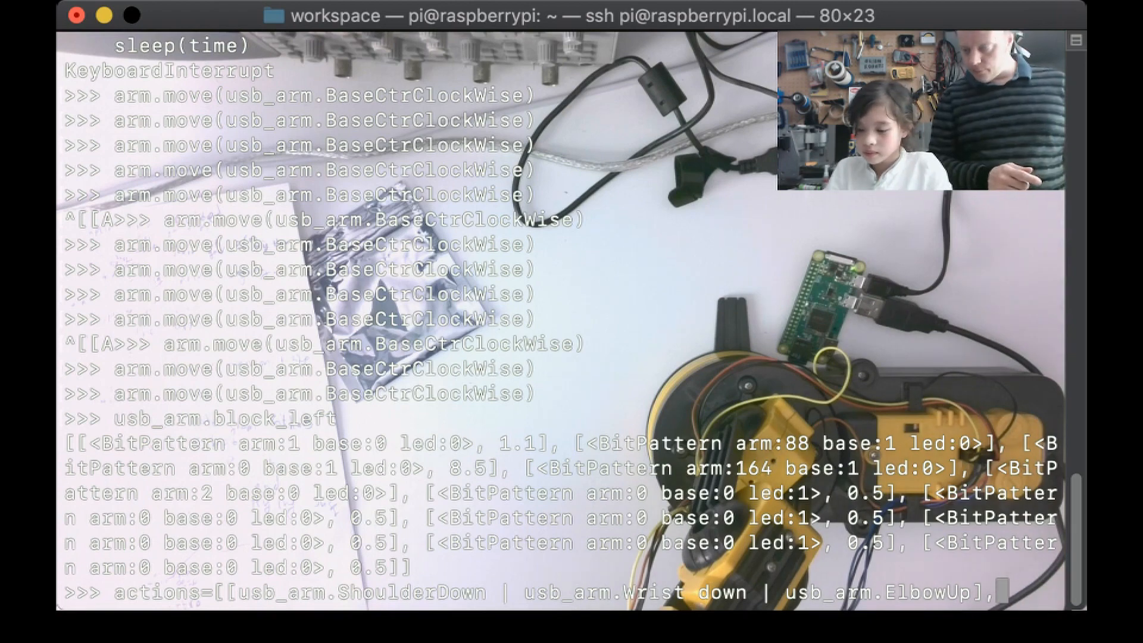
text([usb_arm.)
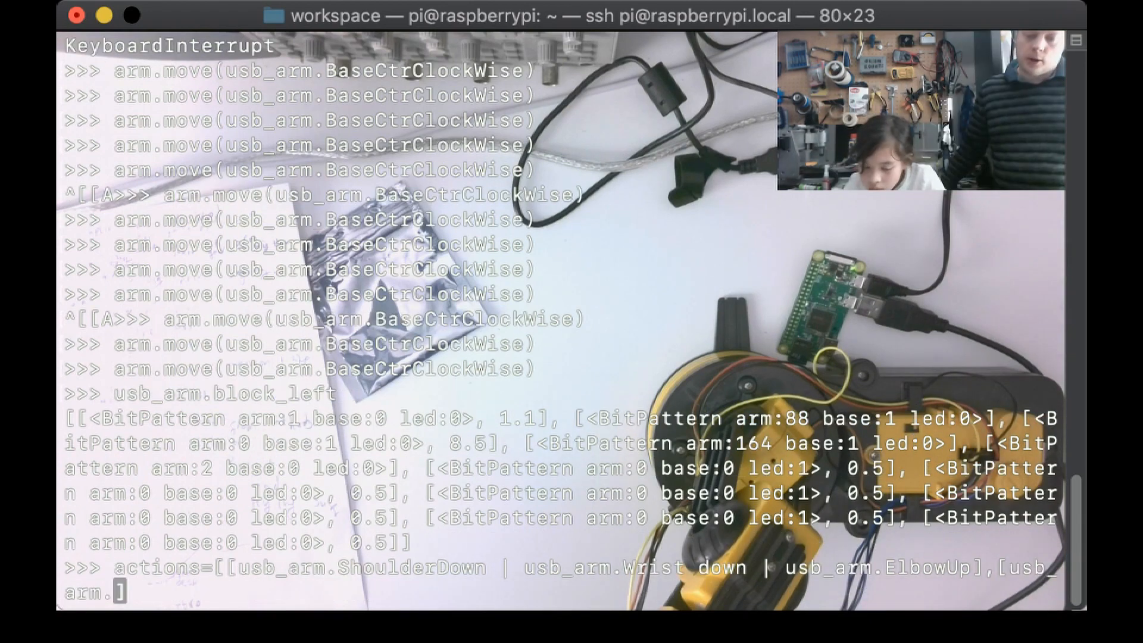
text(GripsOpen)
text(arm.doa)
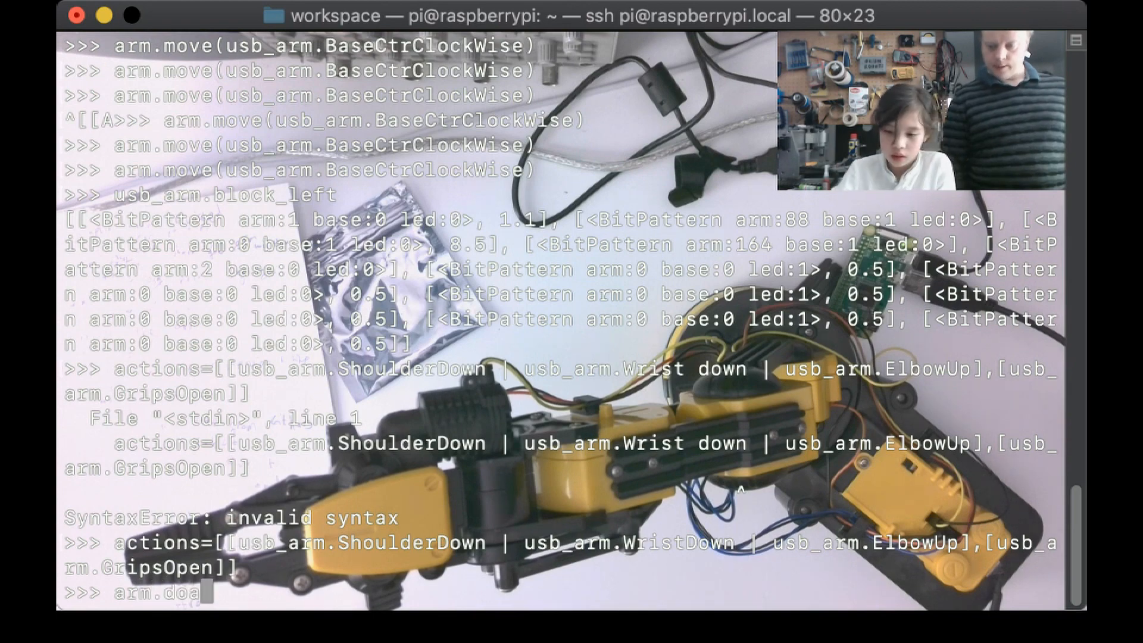
- Run arm.doActions(actions) and start retyping the list under the name hello
text(Action)
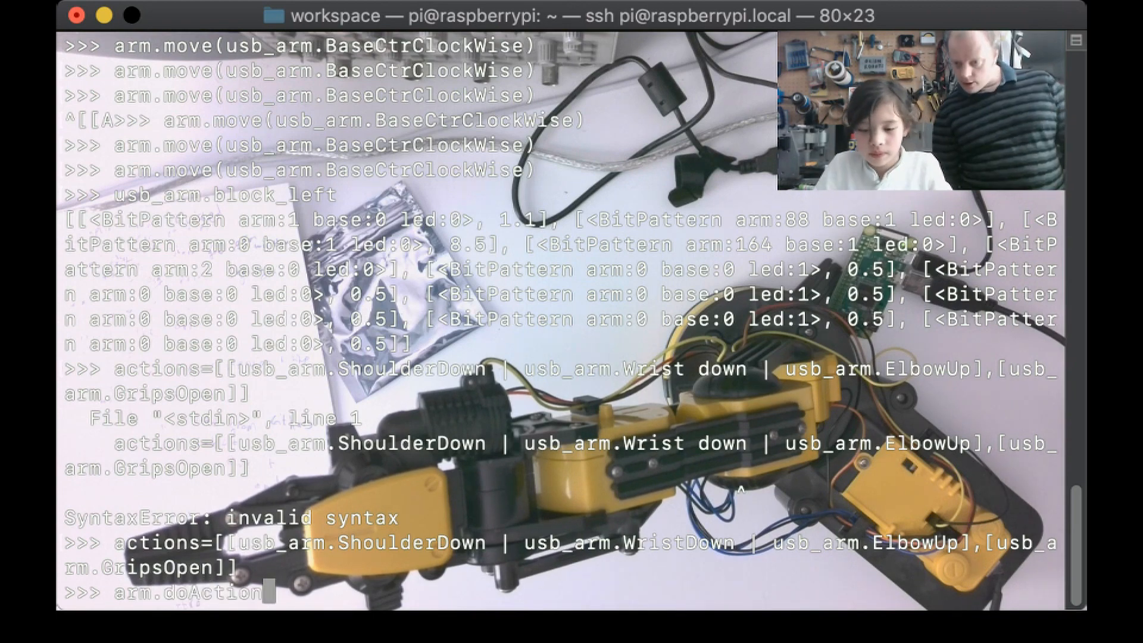
text(s())
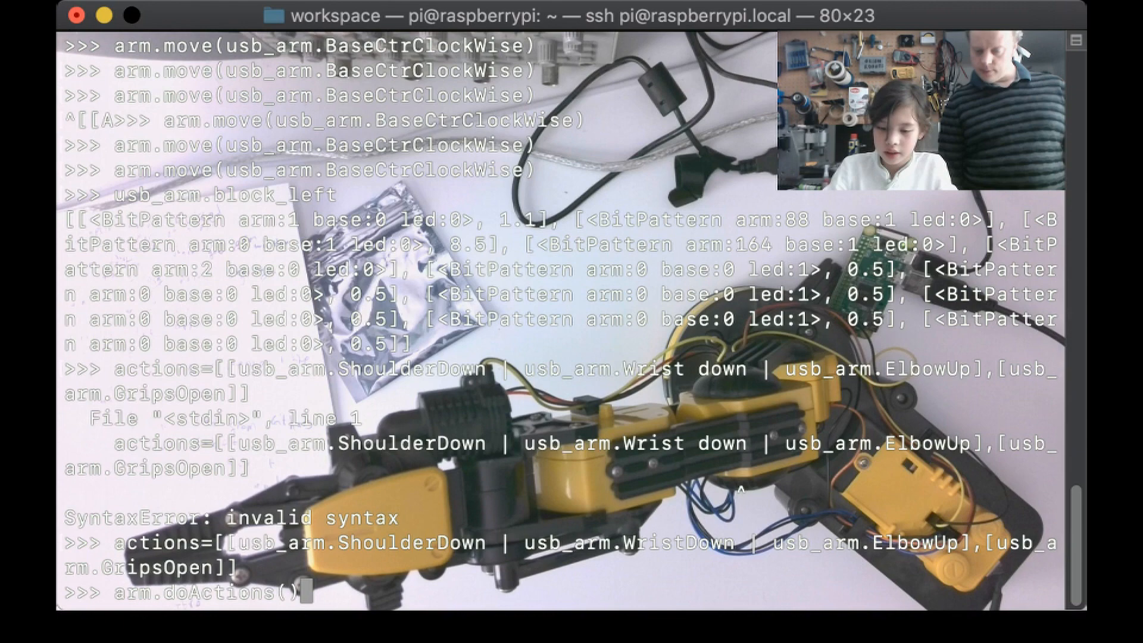
text(actions)
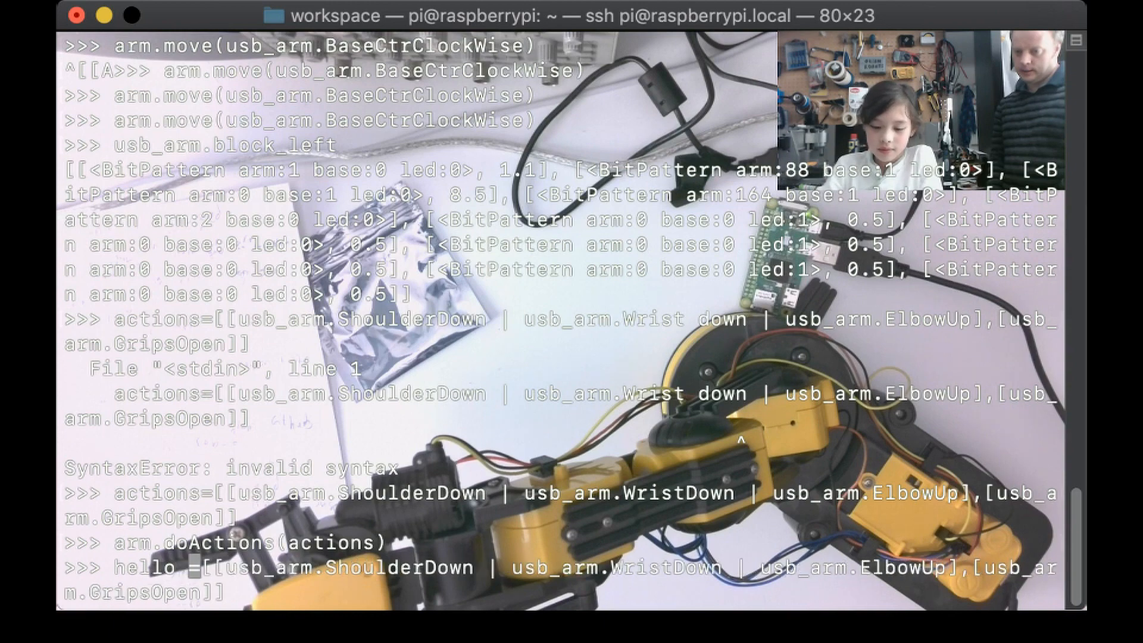
- Define hello_kitty = [[ShoulderUp | WristDown | ElbowDown, 0.5], [GripsClose, 0.5]]
text(kitty)
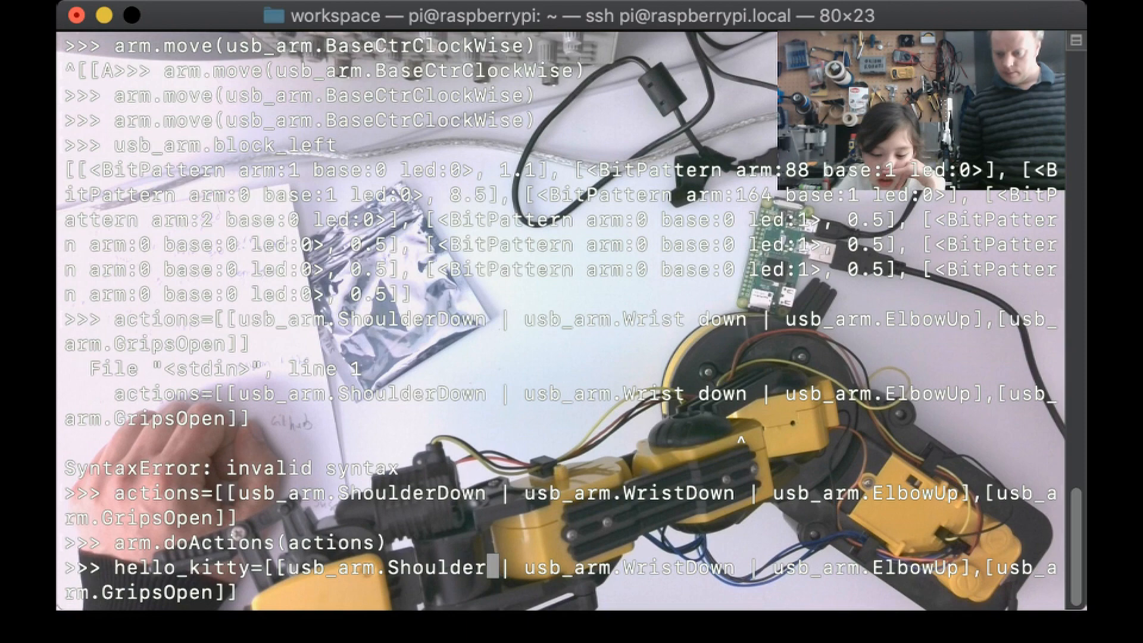
text(Up)
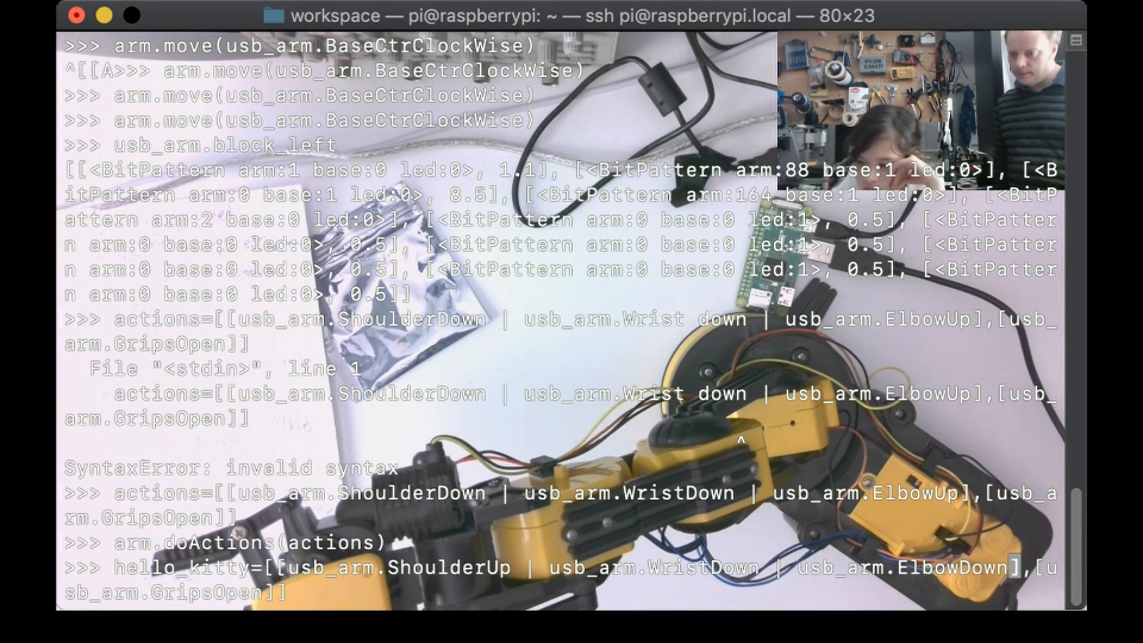
text(,0.)
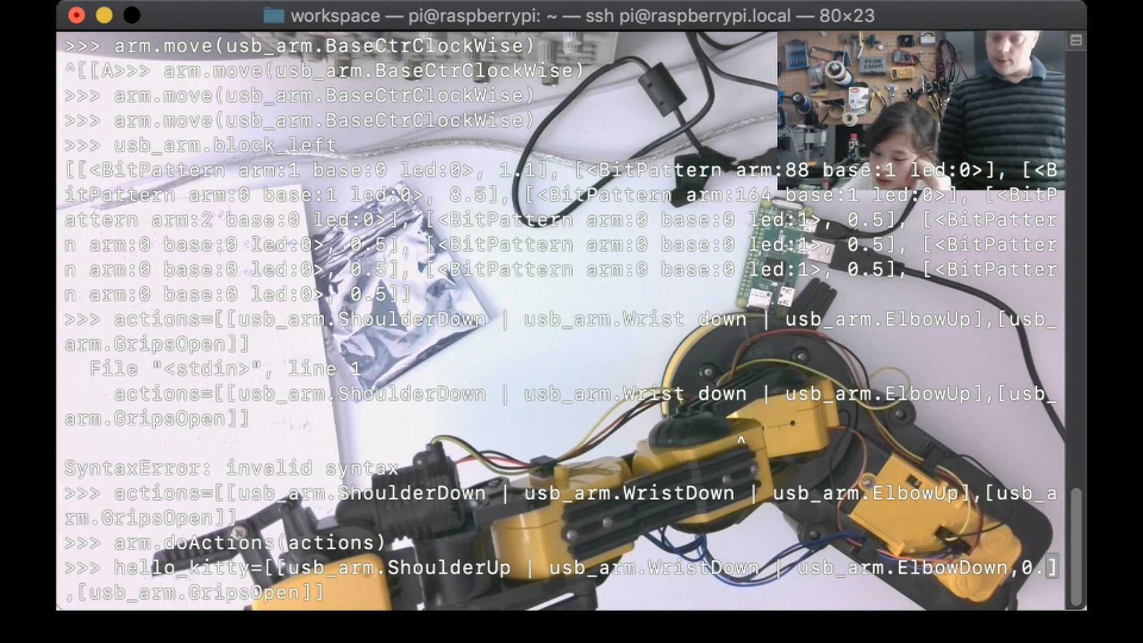
text(5)
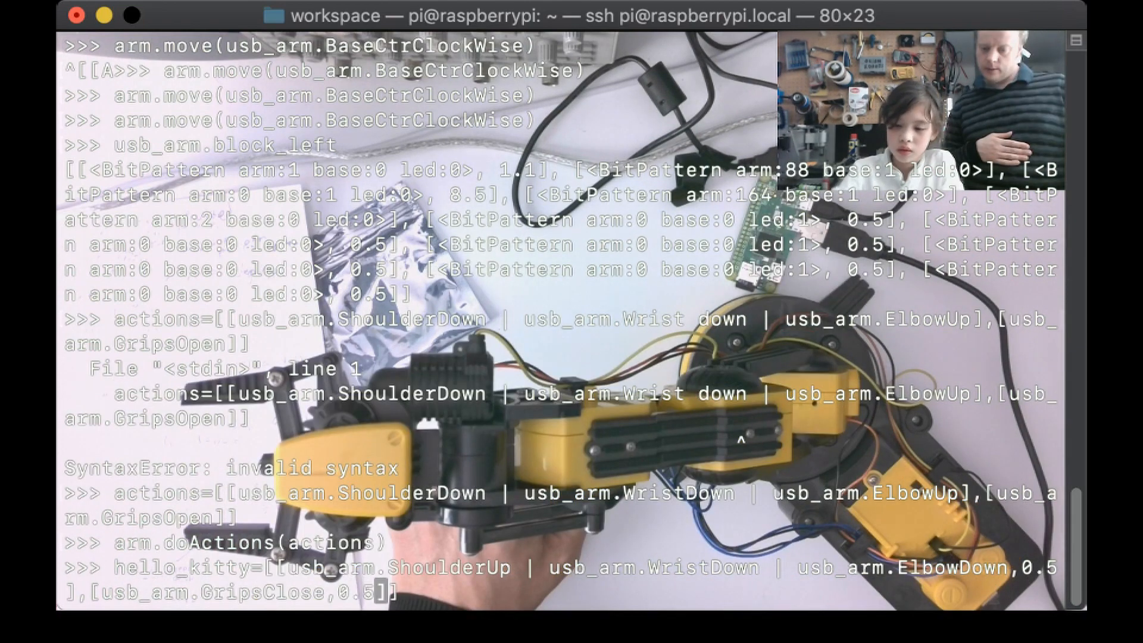
- Run arm.doActions(hello_kitty) twice to move the arm through the sequence
text(arm.doActions()
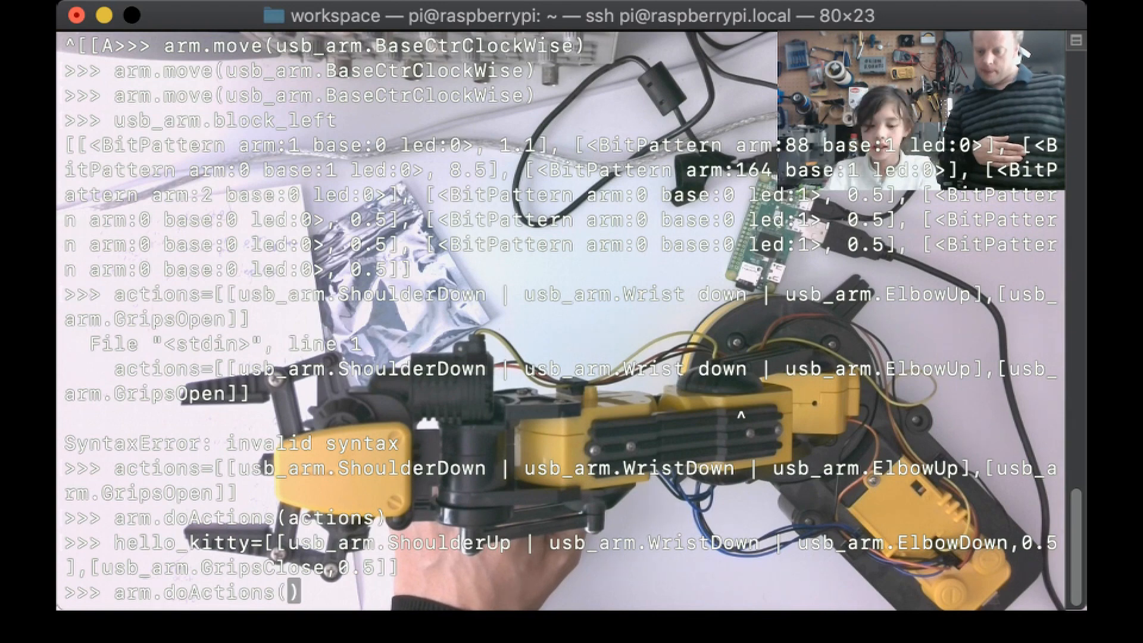
text(hello)
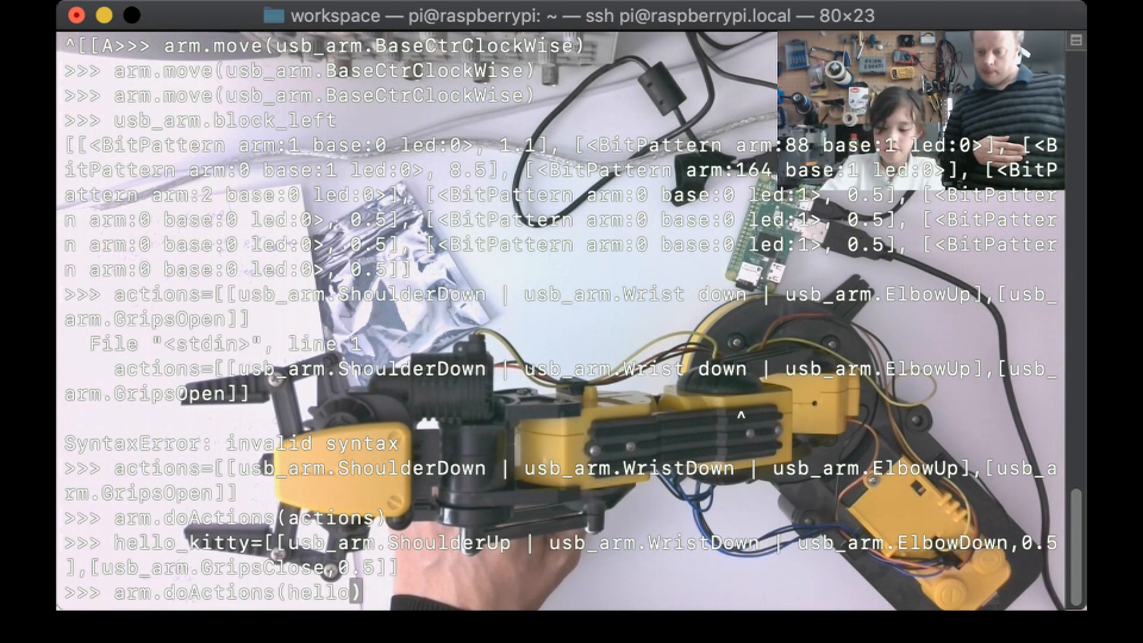
text(_kitty)
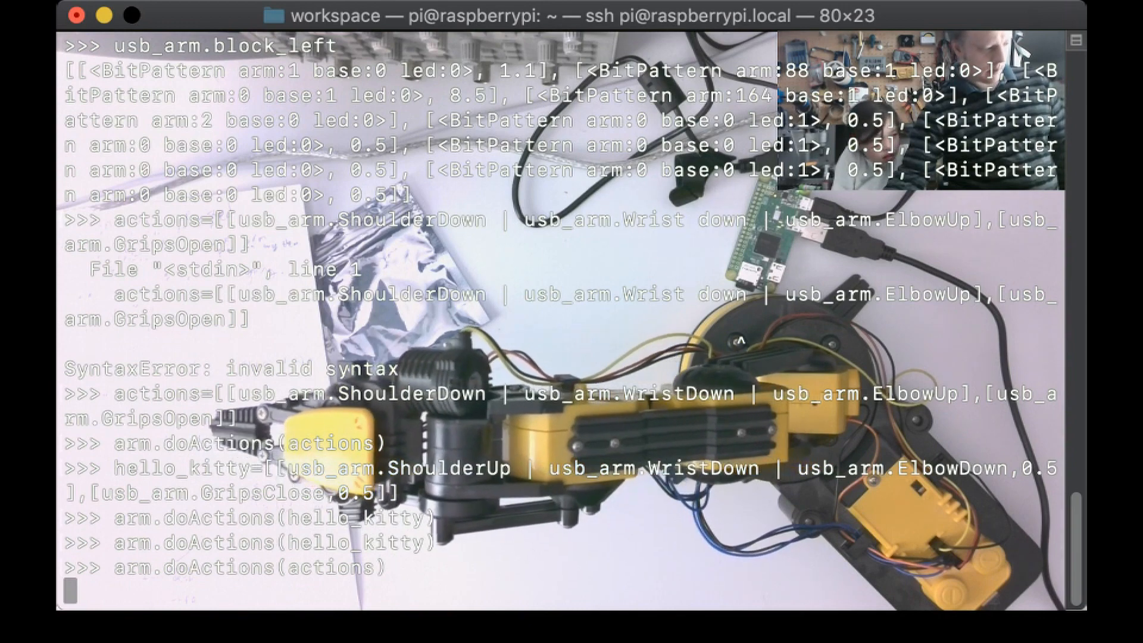
text(arm.doActions(hello_kitty))
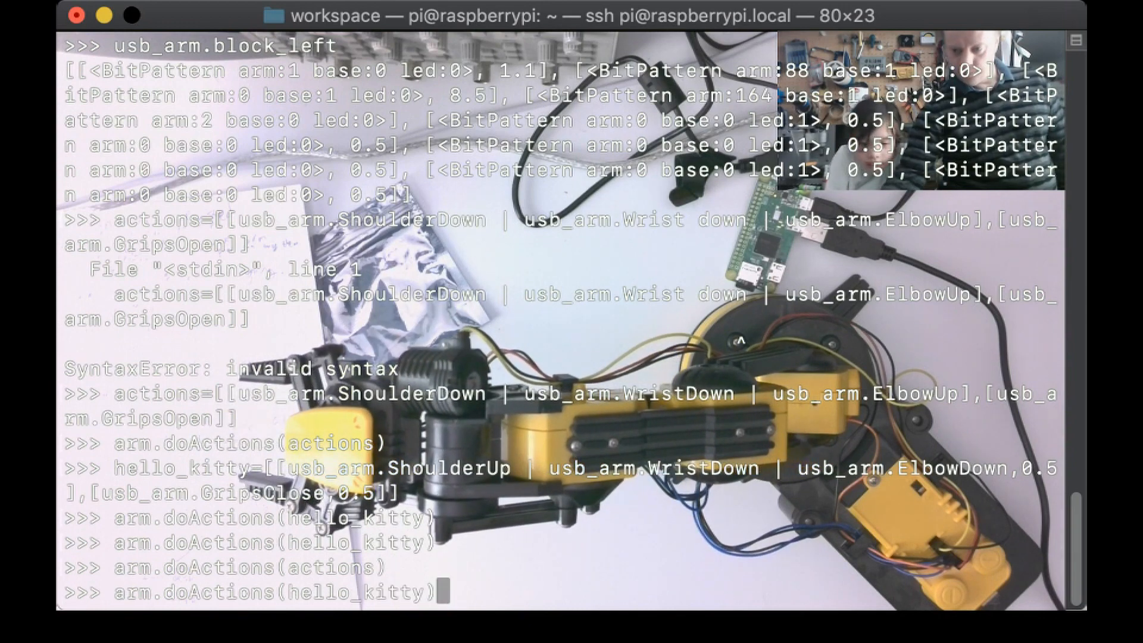